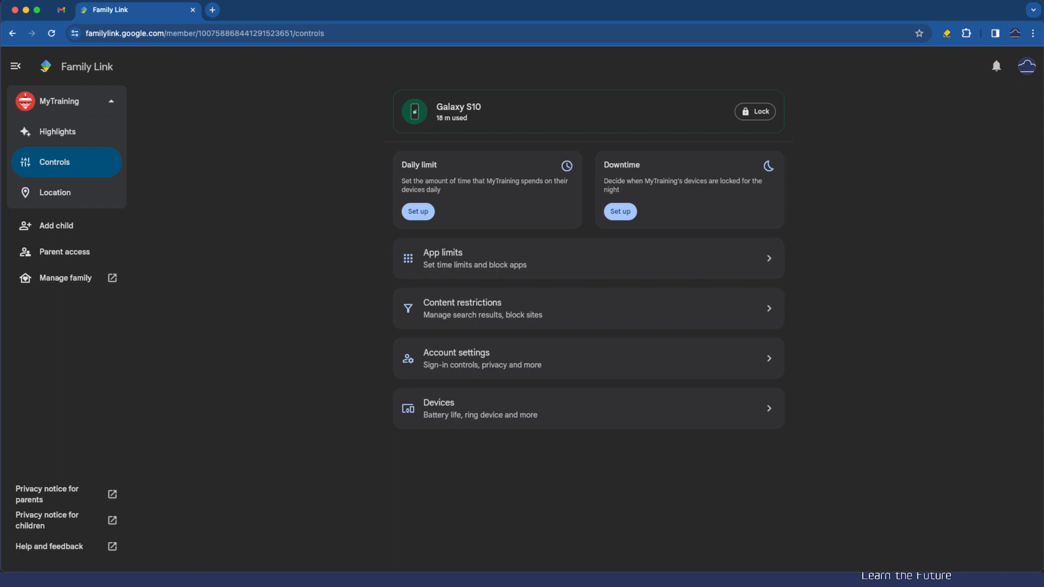
- Set a 1 hour daily limit applying to Monday–Friday only
{"action": "left_click", "coordinate": [417, 211]}
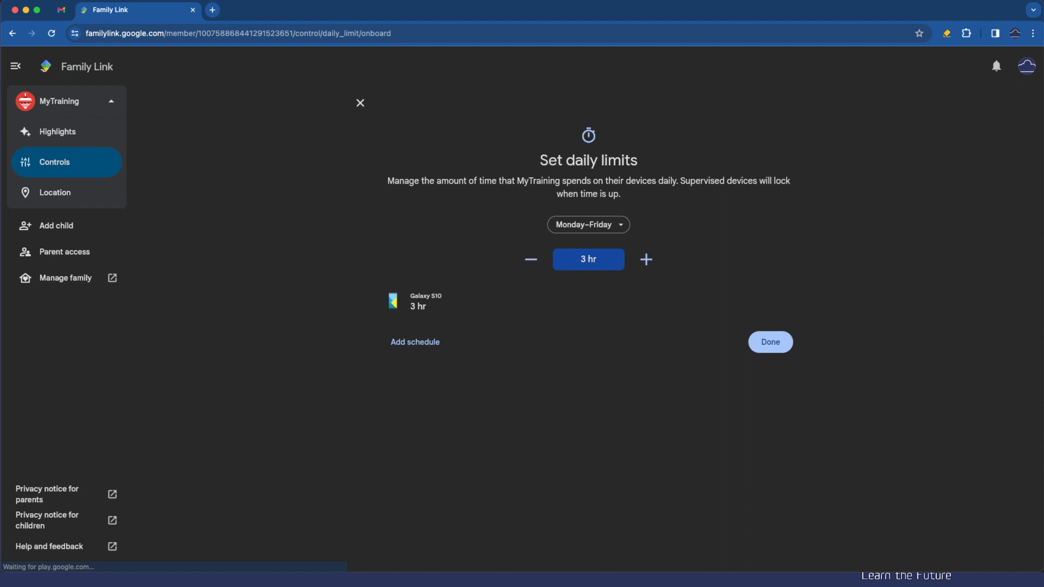
{"action": "left_click", "coordinate": [531, 258]}
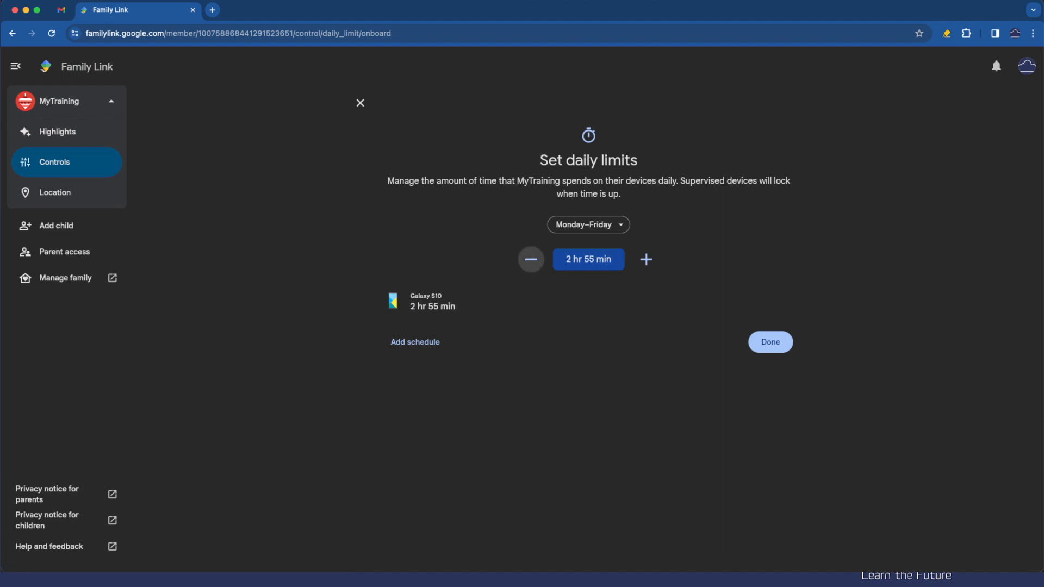
{"action": "left_click", "coordinate": [588, 259]}
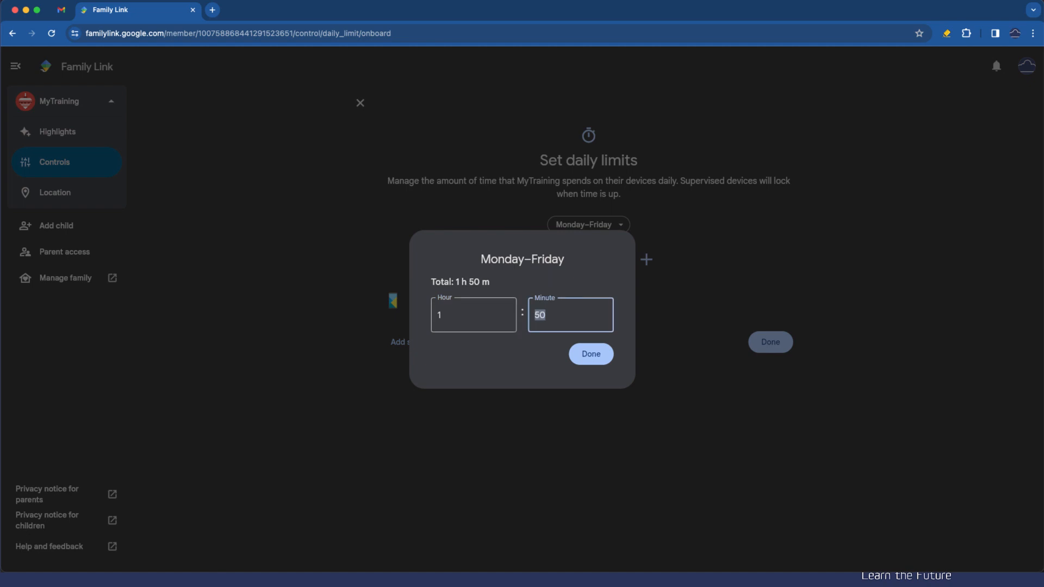
{"action": "type", "text": "00"}
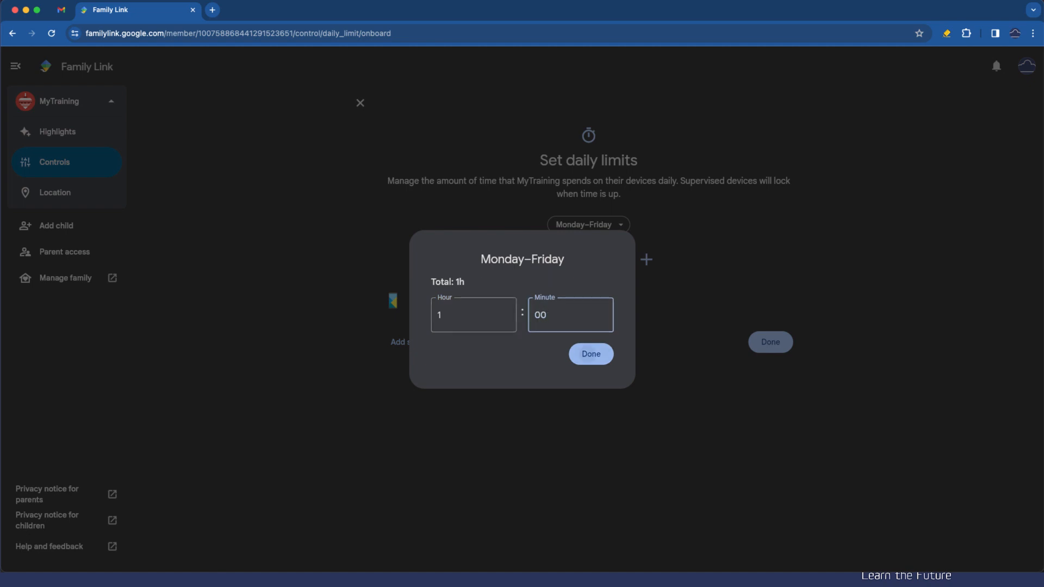
{"action": "left_click", "coordinate": [589, 354]}
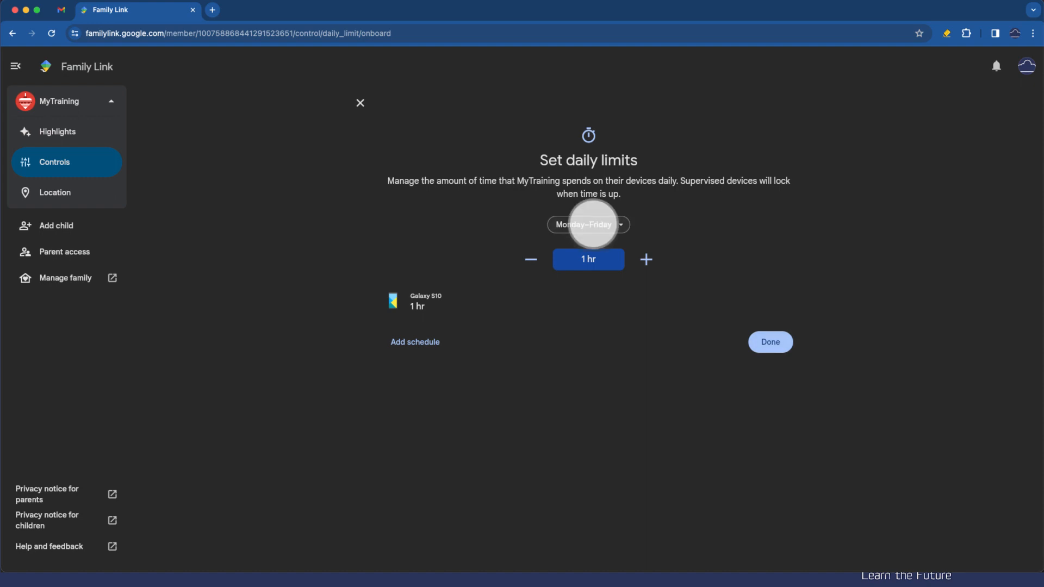
{"action": "left_click", "coordinate": [588, 224]}
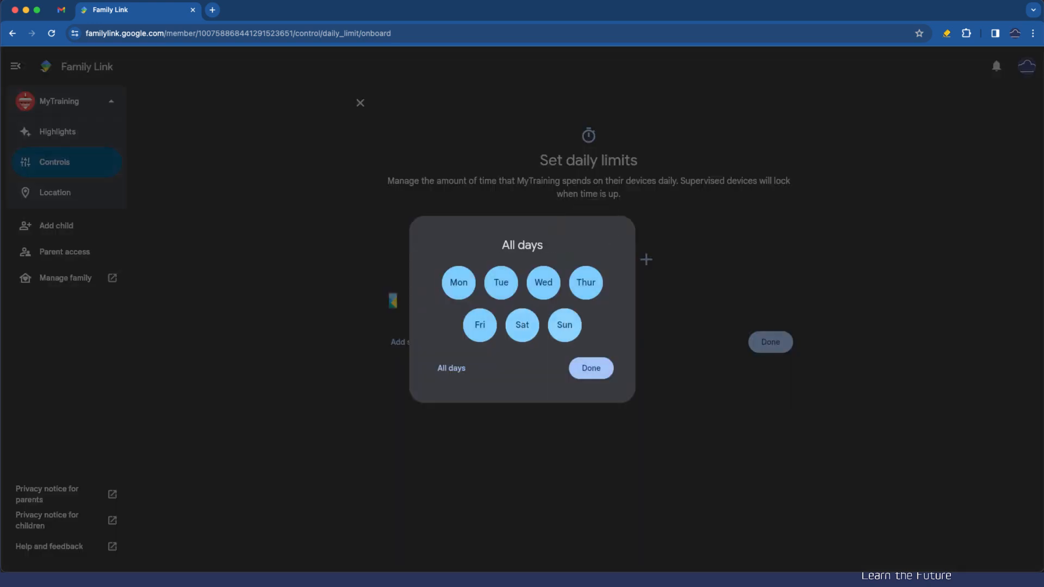
{"action": "left_click", "coordinate": [589, 369]}
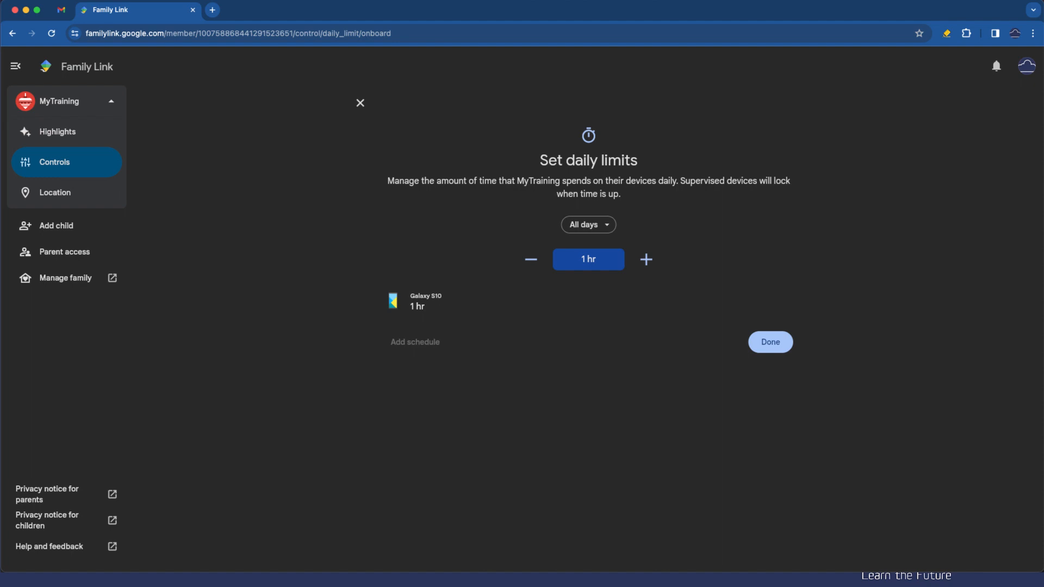
{"action": "left_click", "coordinate": [587, 224]}
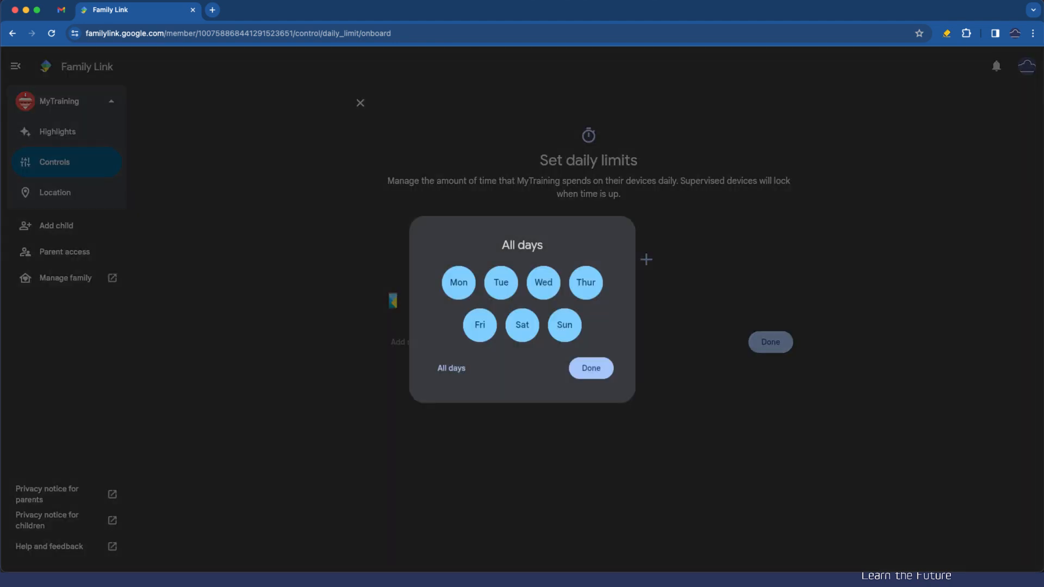
{"action": "left_click", "coordinate": [589, 369]}
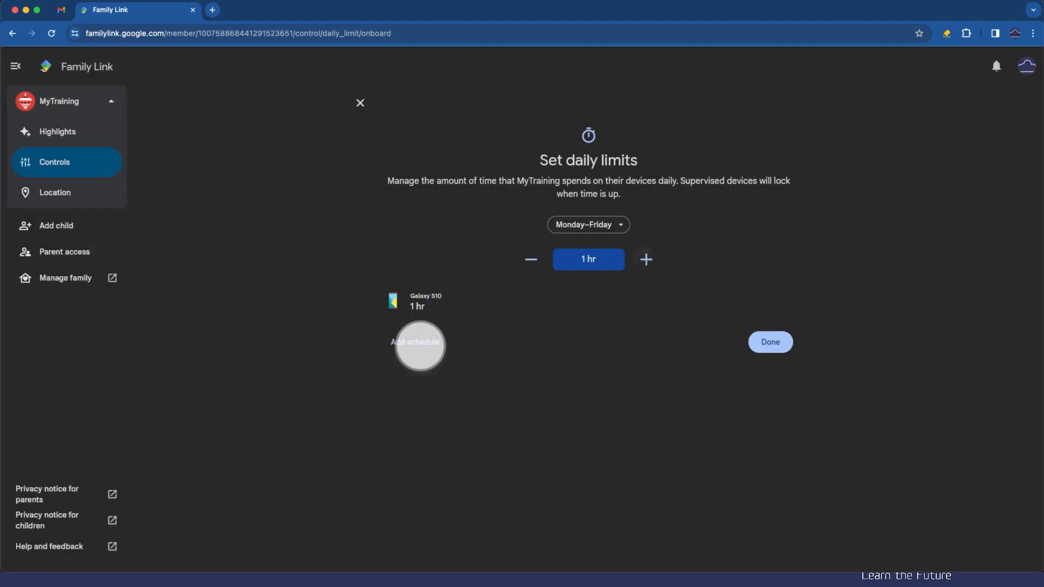
- Add a second schedule of 3 hours for Saturday and Sunday and save the daily limits
{"action": "left_click", "coordinate": [645, 258]}
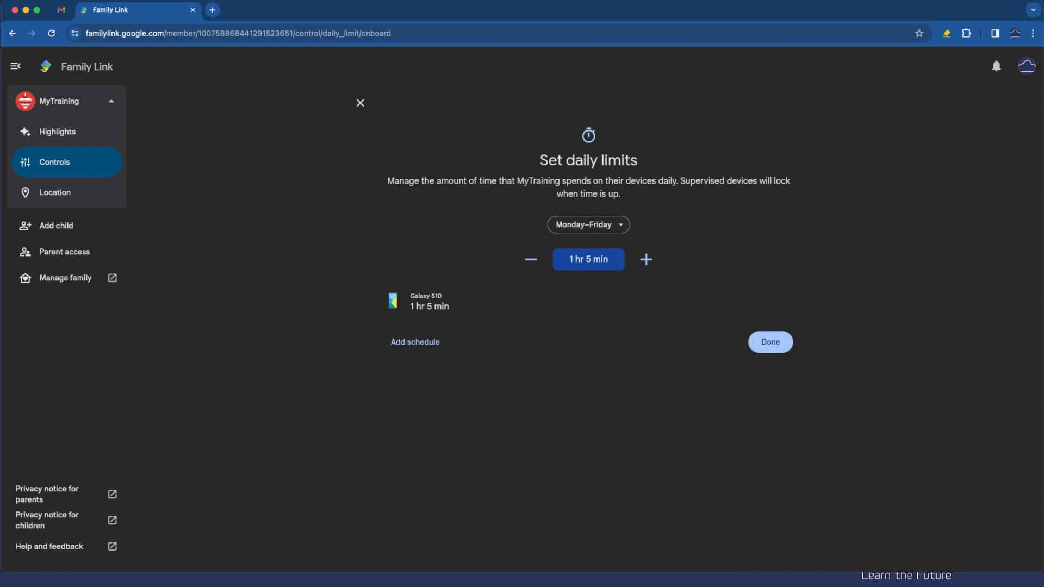
{"action": "left_click", "coordinate": [414, 341]}
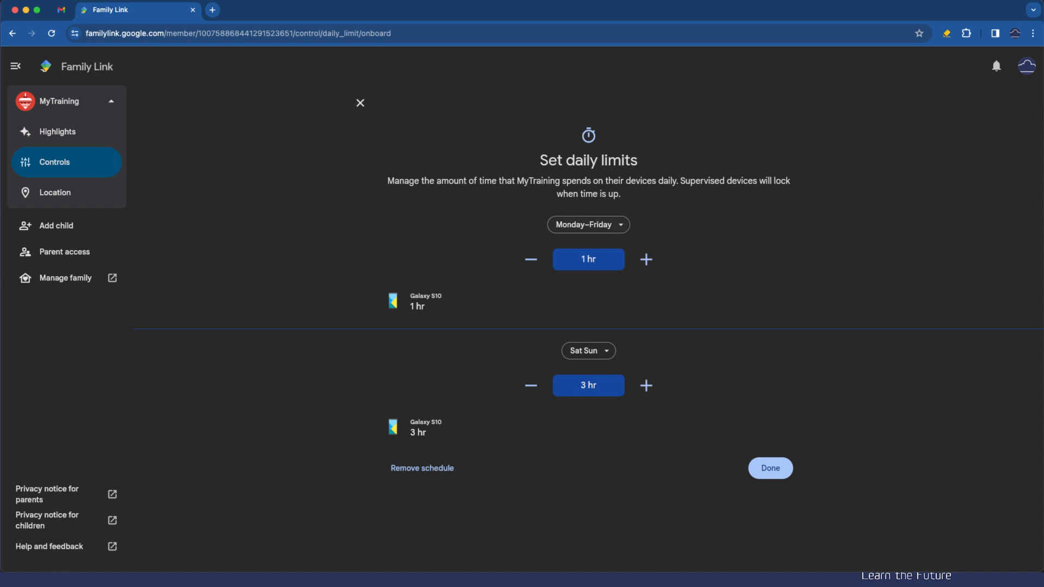
{"action": "left_click", "coordinate": [588, 351]}
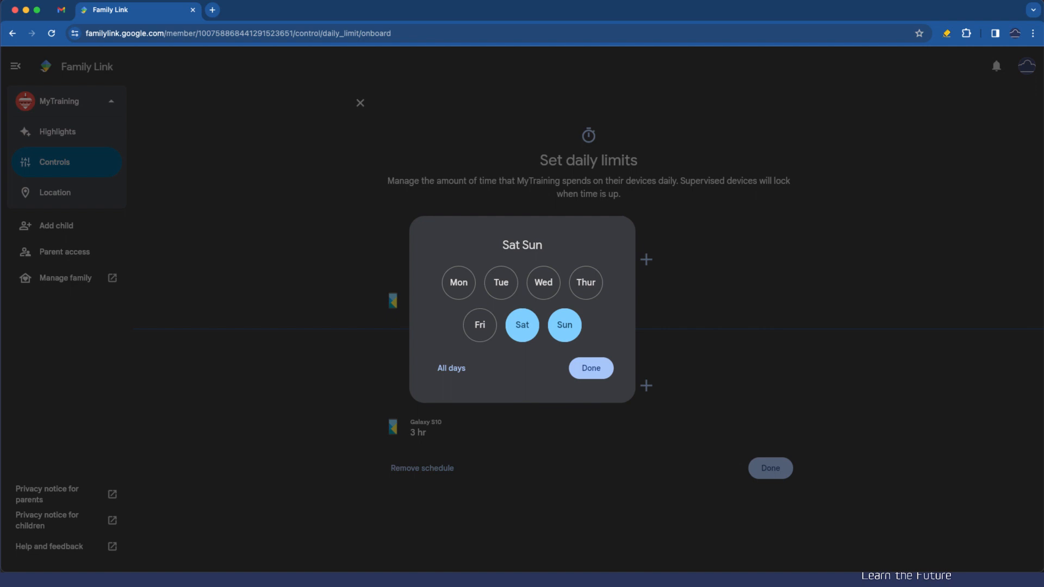
{"action": "left_click", "coordinate": [589, 367]}
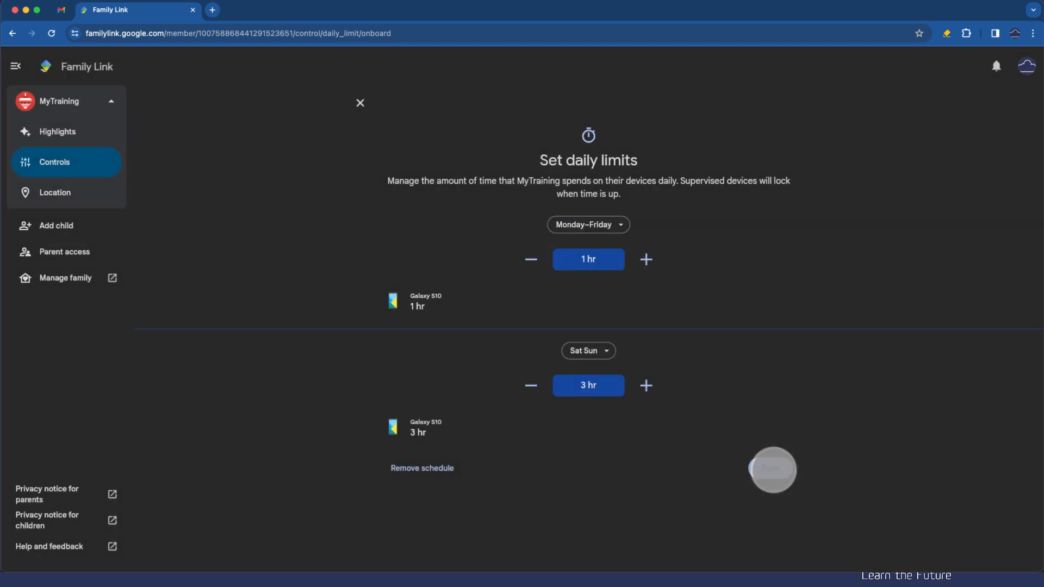
{"action": "left_click", "coordinate": [360, 103]}
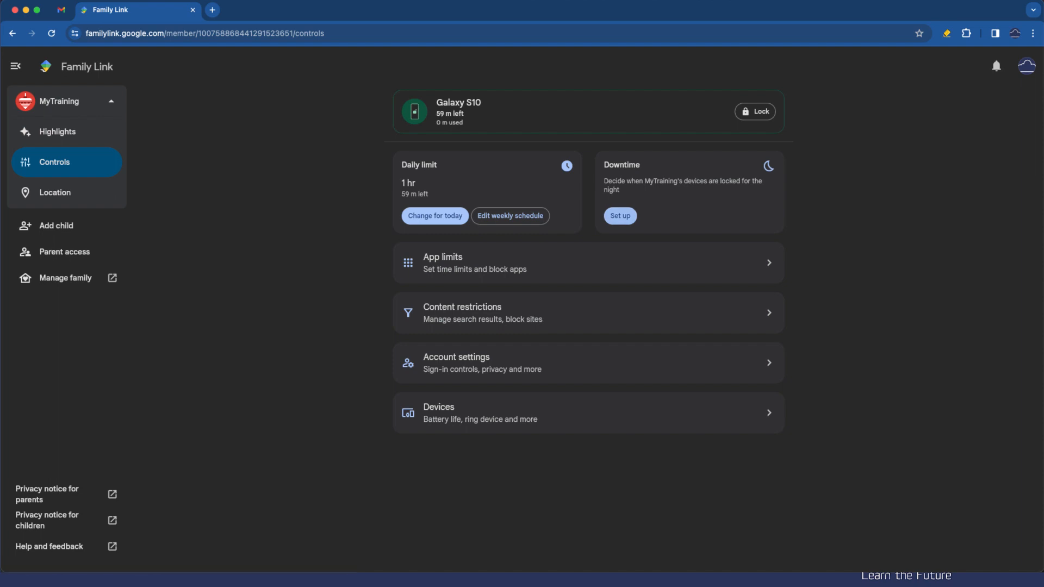
- Save a nightly downtime routine from 21:00 to 07:00 for the Galaxy S10
{"action": "left_click", "coordinate": [618, 215]}
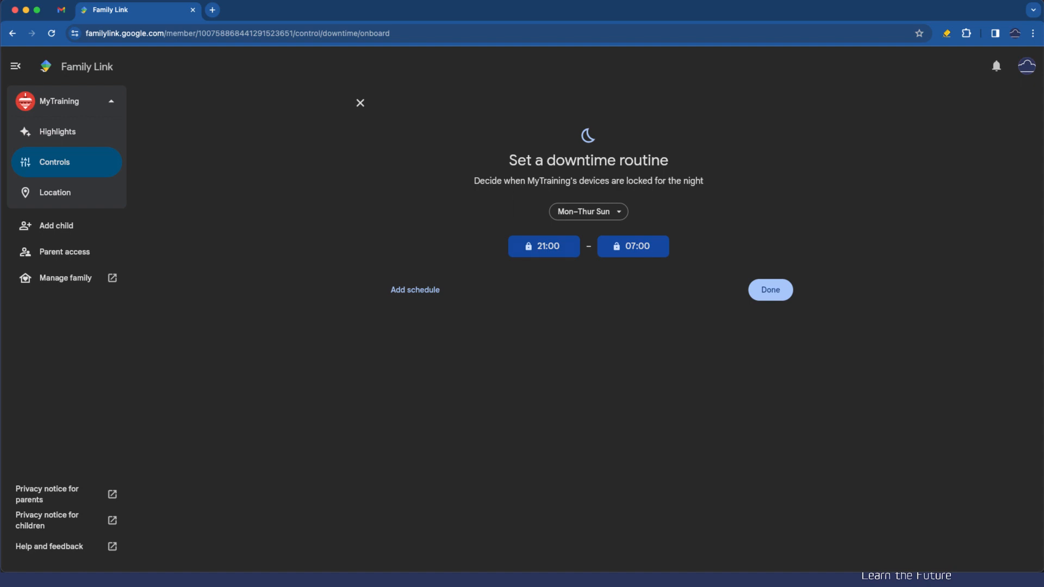
{"action": "left_click", "coordinate": [769, 289]}
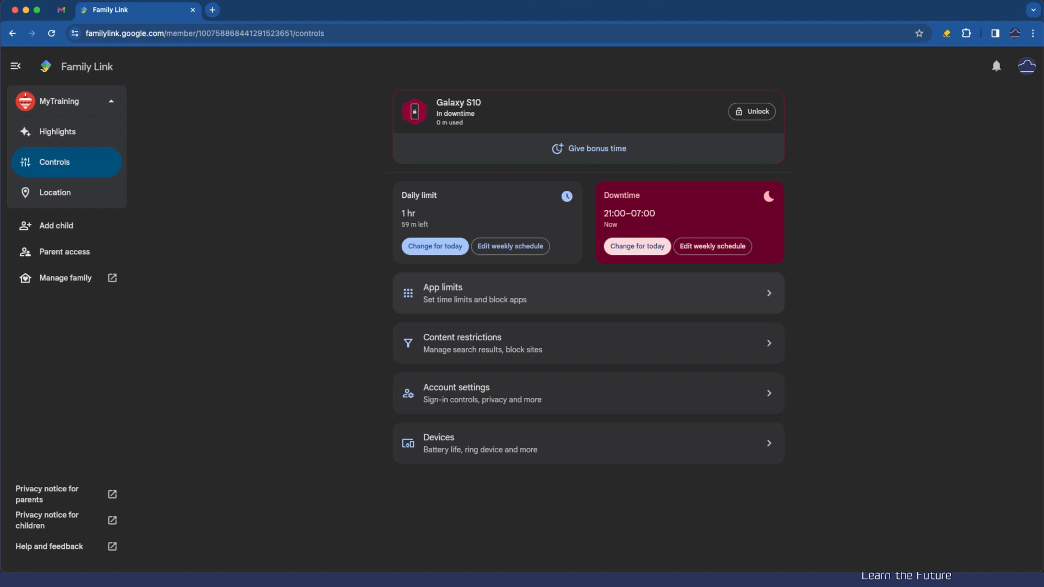
- In App limits, give Facebook a 30-minute time limit
{"action": "left_click", "coordinate": [587, 292]}
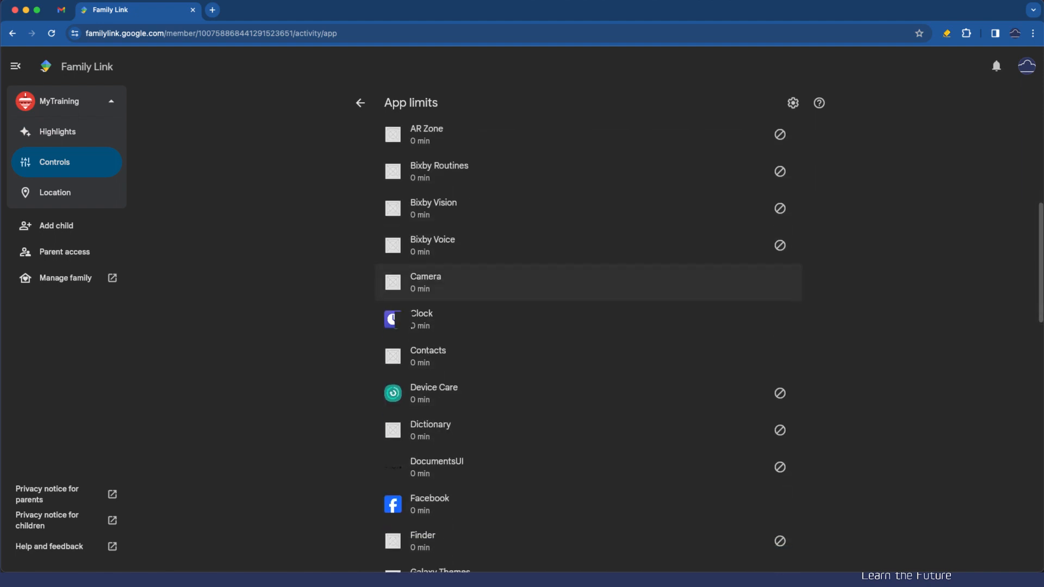
{"action": "scroll", "scroll_direction": "down", "scroll_amount": 3}
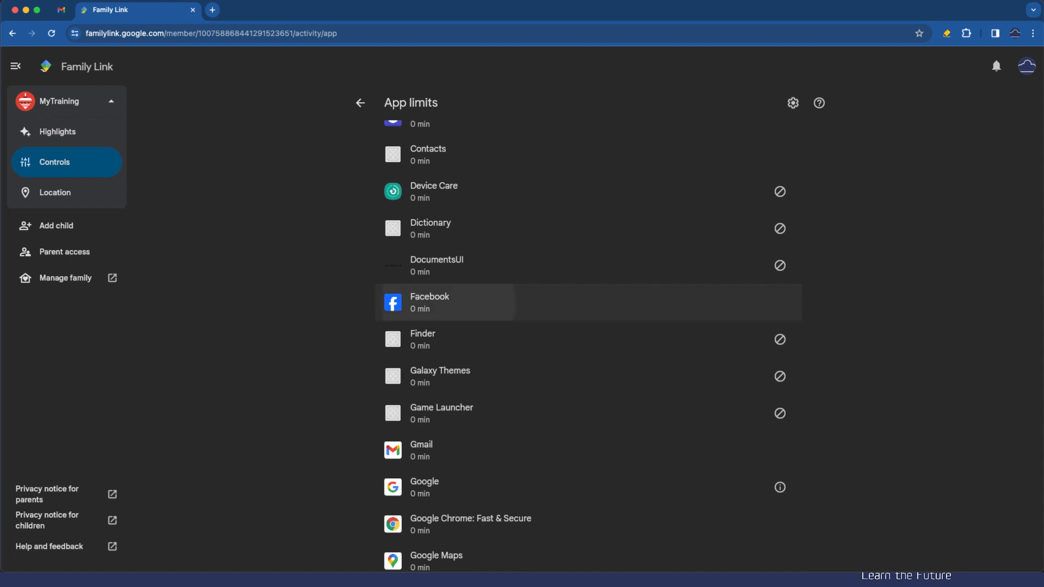
{"action": "left_click", "coordinate": [429, 302]}
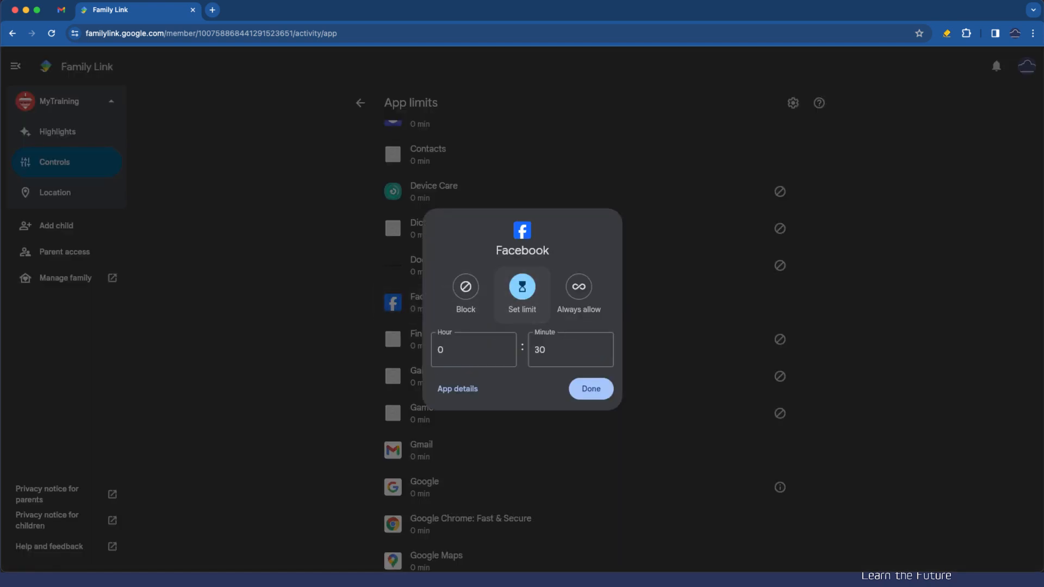
{"action": "left_click", "coordinate": [590, 389]}
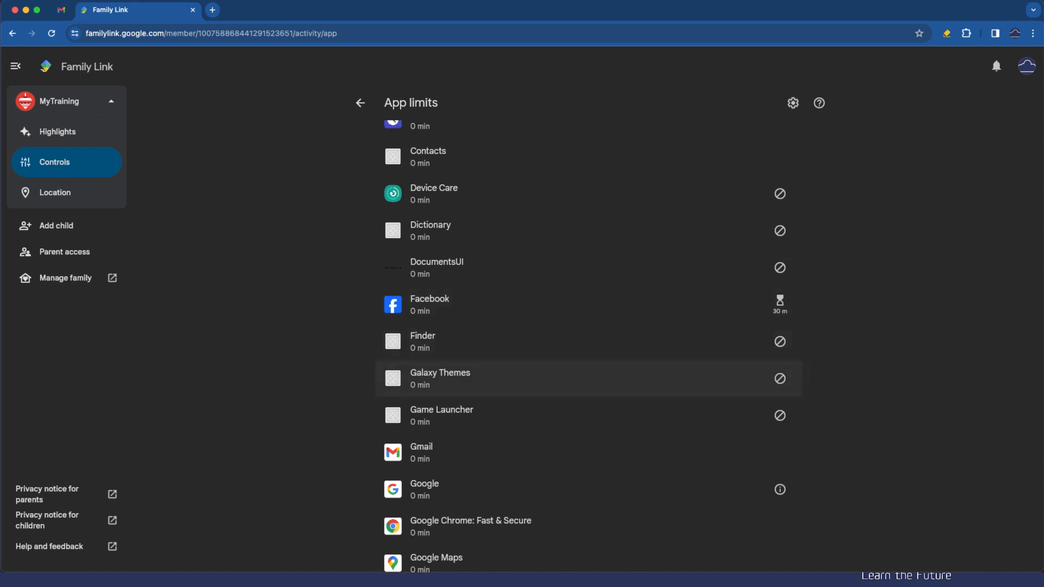
- Review the app limits list, save the 30-minute Facebook limit and return to the controls overview
{"action": "scroll", "scroll_direction": "down", "scroll_amount": 3}
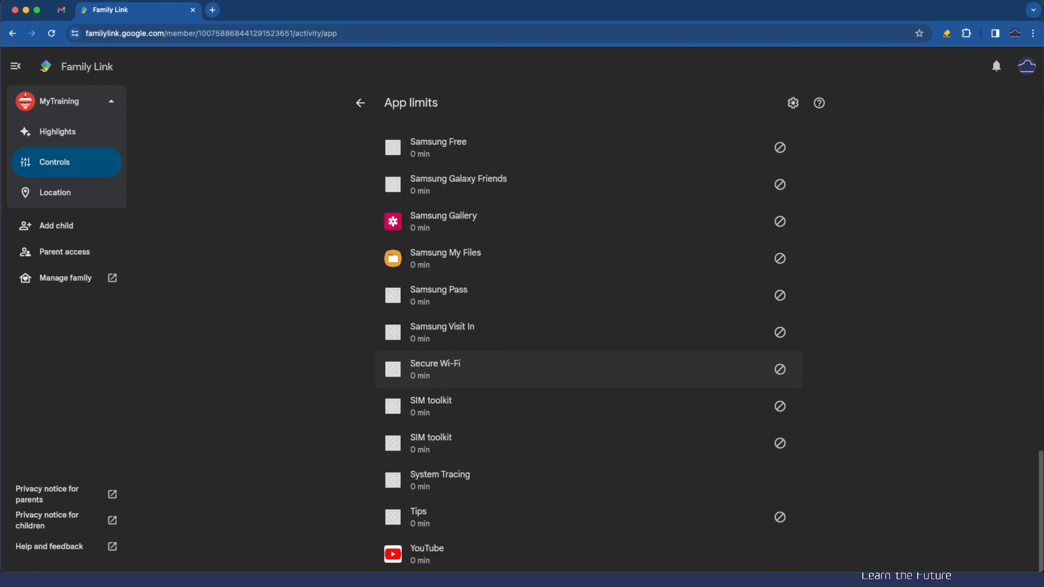
{"action": "mouse_move", "coordinate": [586, 479]}
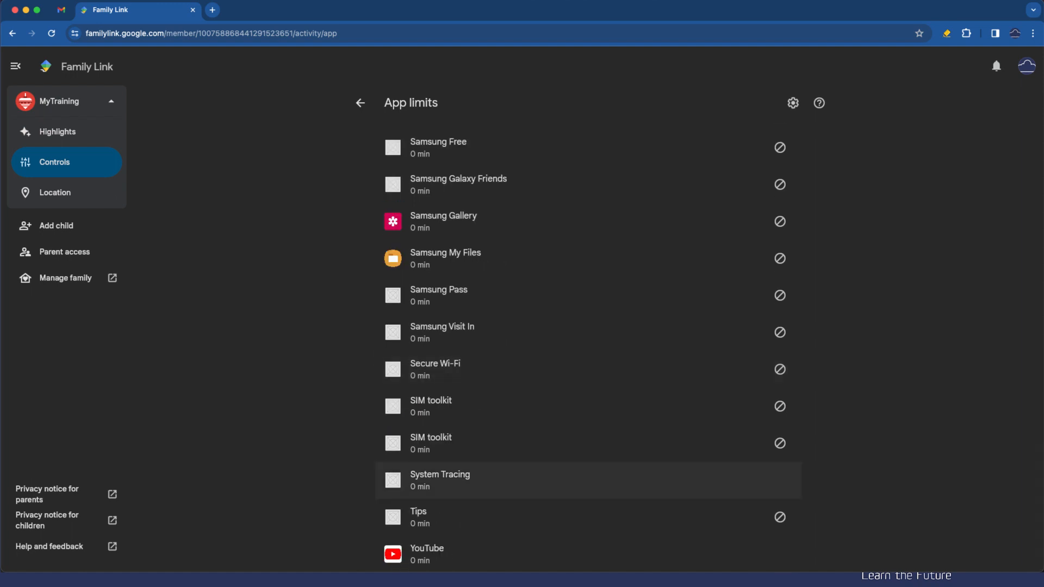
{"action": "scroll", "scroll_direction": "up", "scroll_amount": 3}
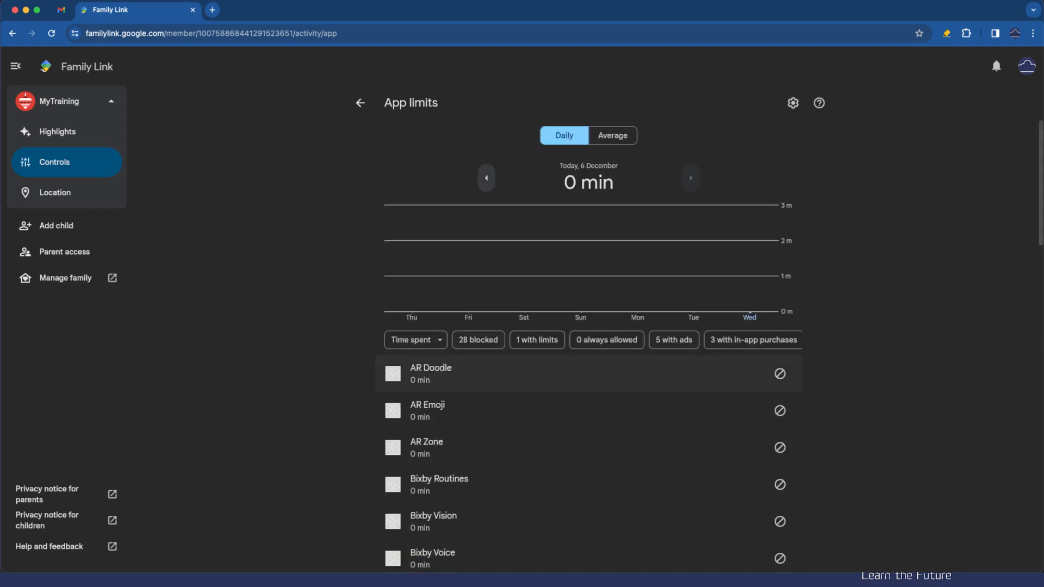
{"action": "scroll", "scroll_direction": "down", "scroll_amount": 3}
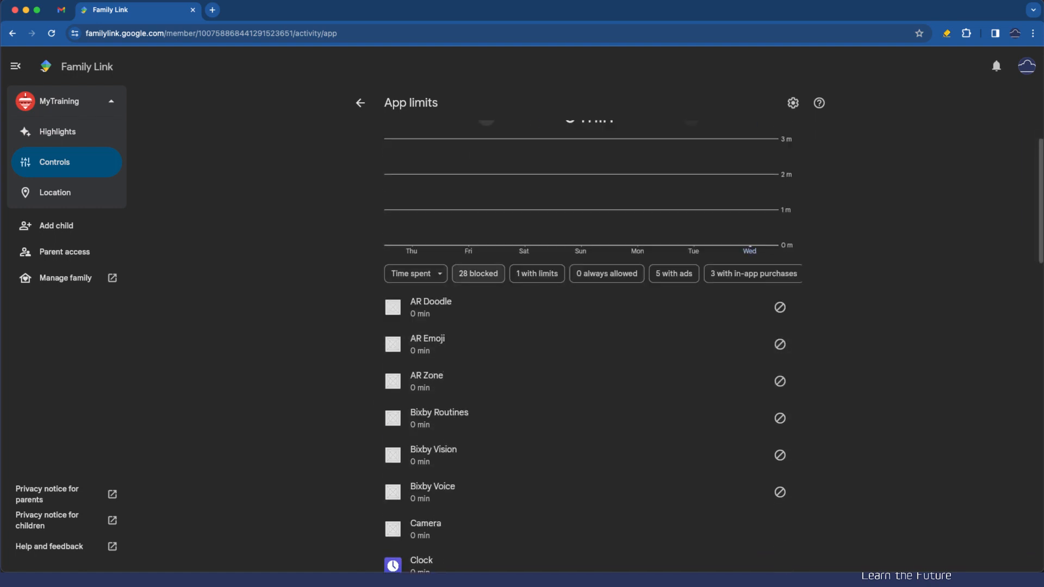
{"action": "scroll", "scroll_direction": "down", "scroll_amount": 3}
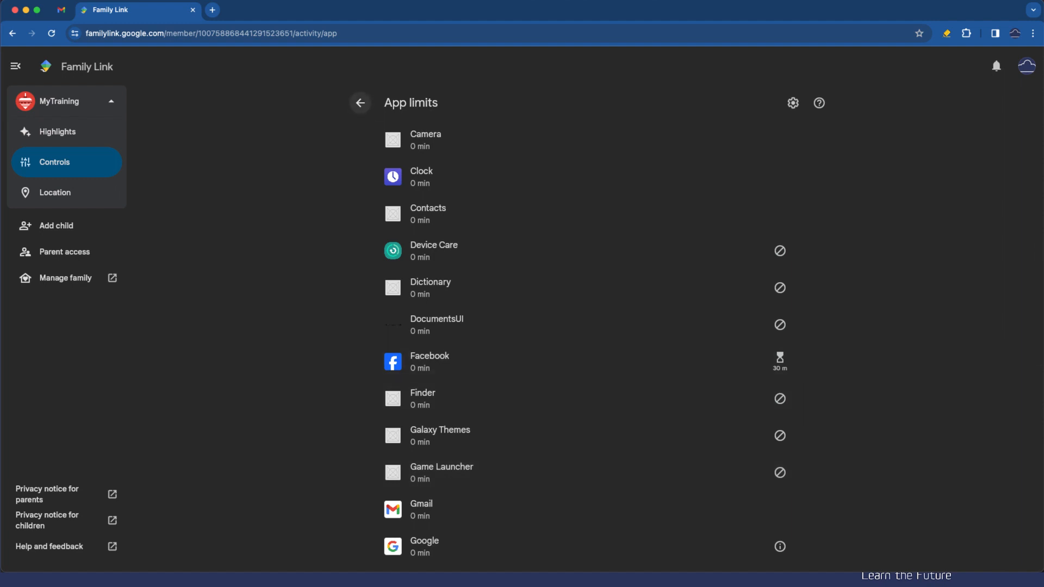
{"action": "left_click", "coordinate": [360, 102]}
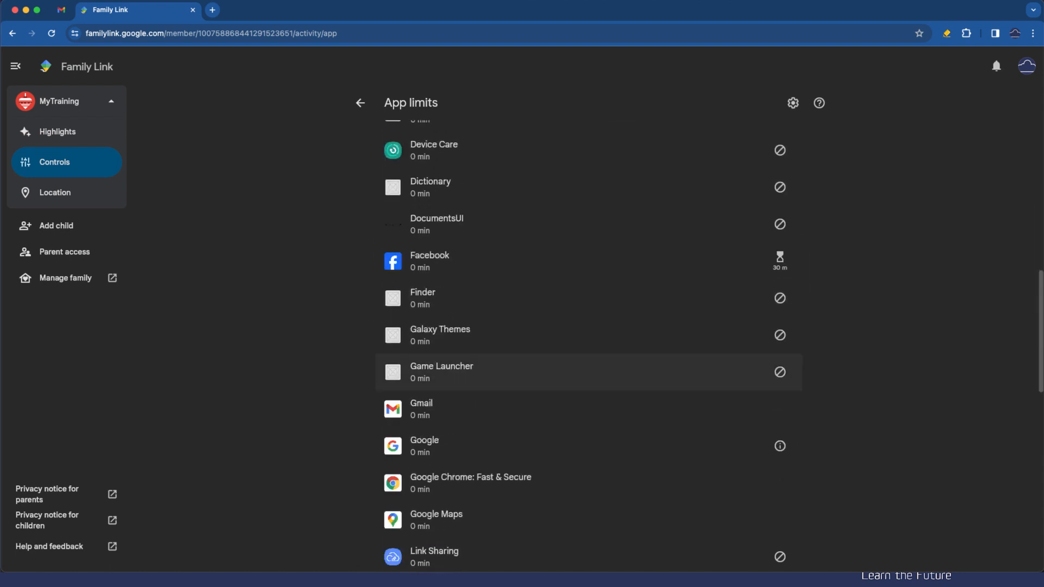
{"action": "scroll", "scroll_direction": "down", "scroll_amount": 3}
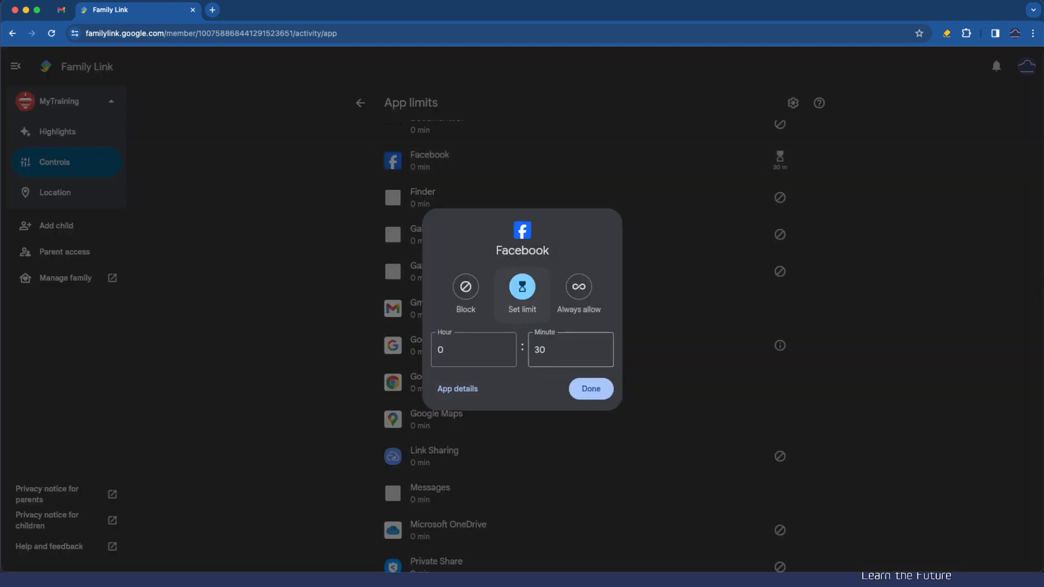
{"action": "left_click", "coordinate": [589, 388]}
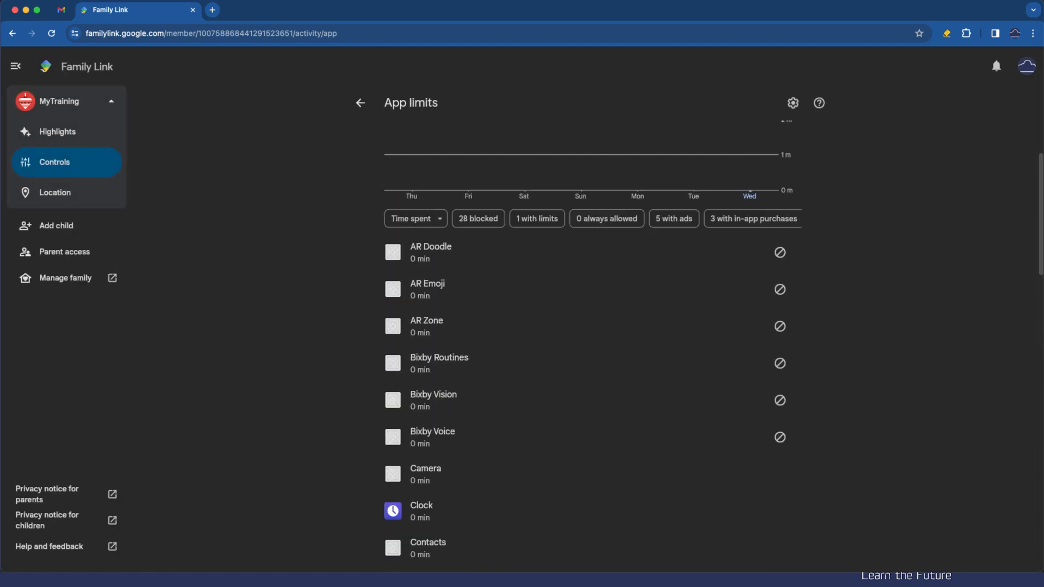
{"action": "scroll", "scroll_direction": "down", "scroll_amount": 3}
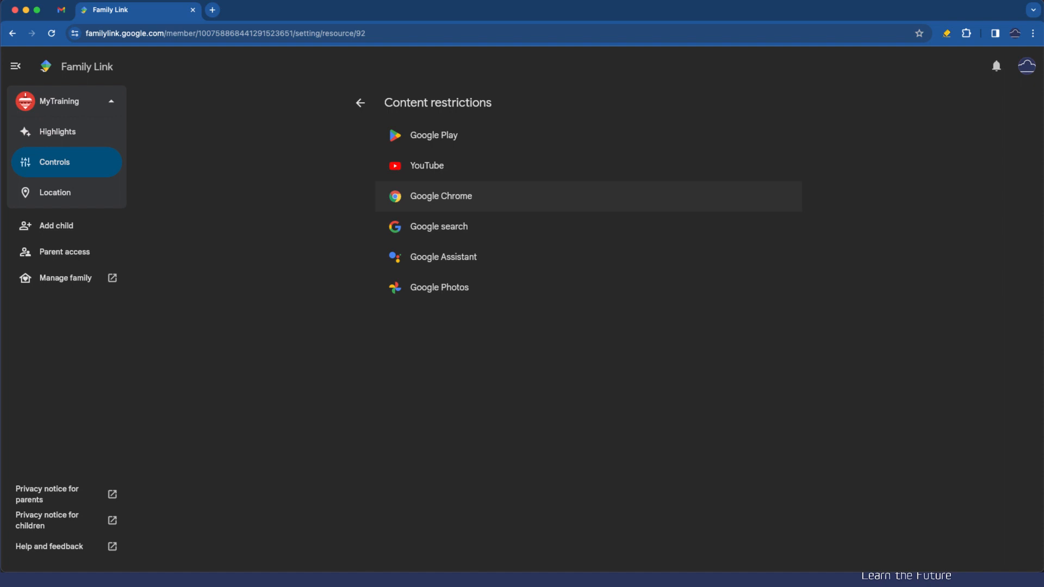
- Keep the Restrict sexually explicit books toggle on in Google Play Books and go back to content restrictions
{"action": "left_click", "coordinate": [440, 196]}
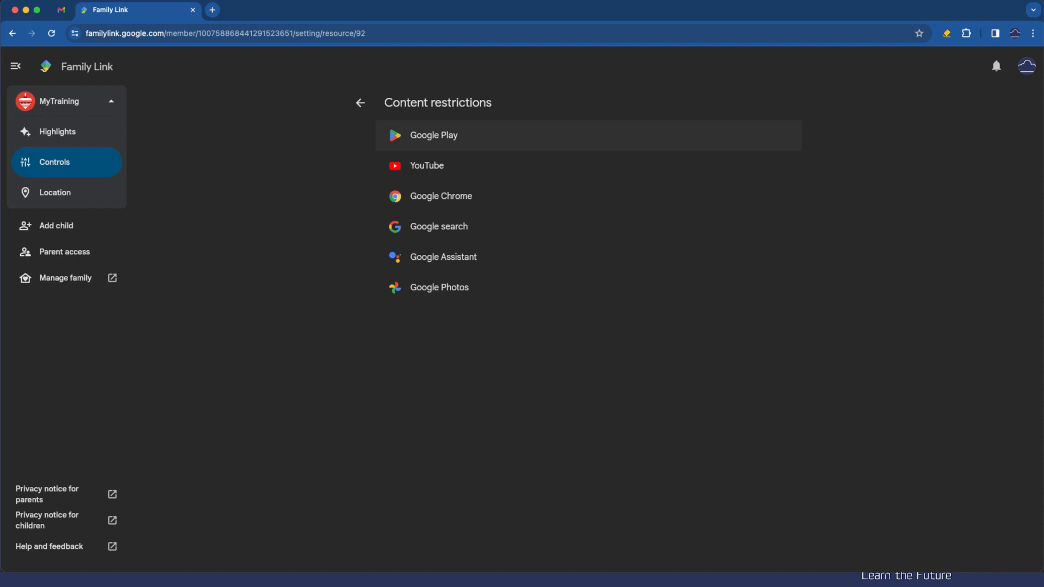
{"action": "mouse_move", "coordinate": [438, 287]}
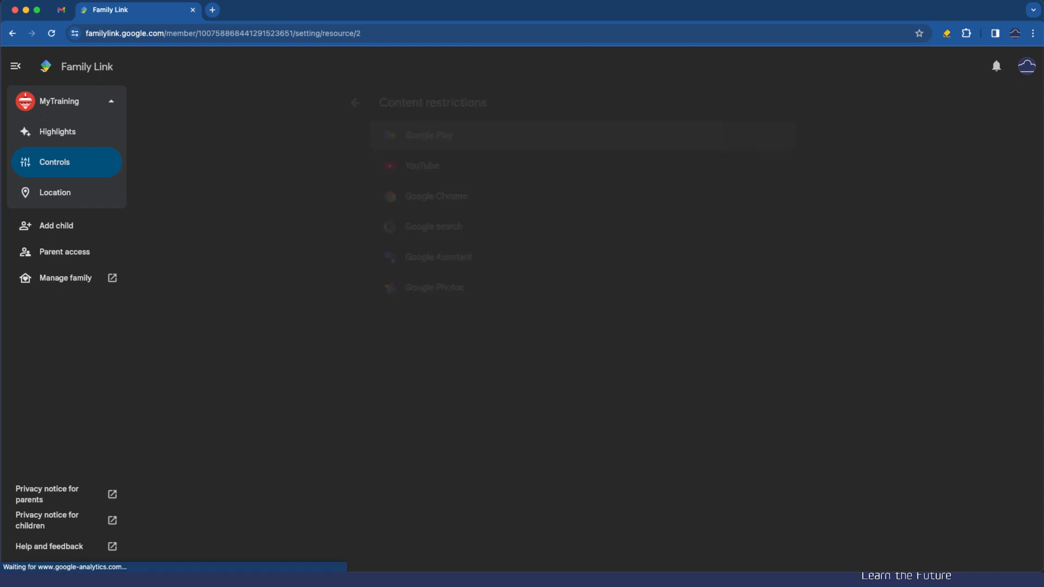
{"action": "left_click", "coordinate": [428, 134]}
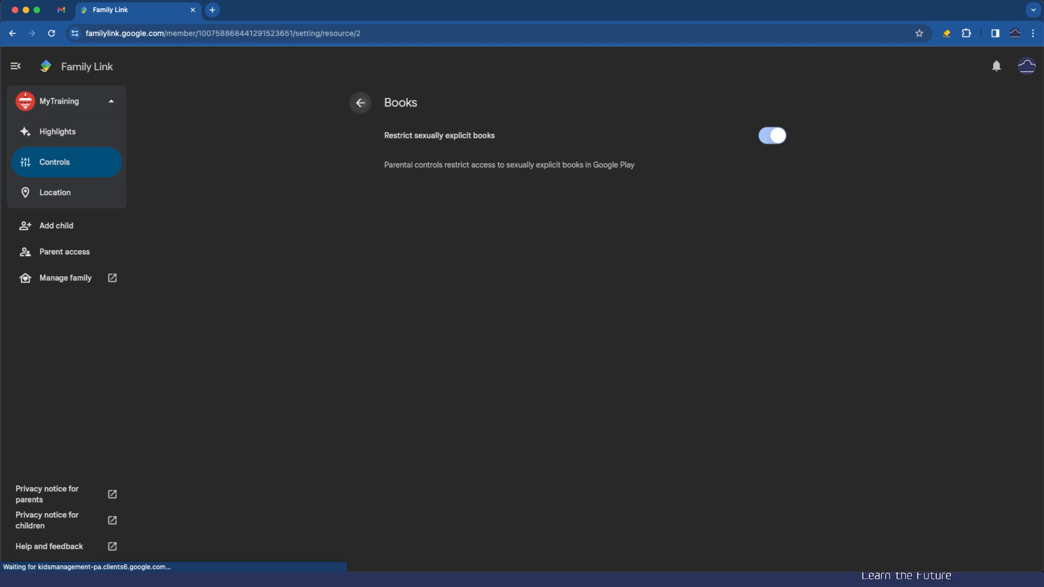
{"action": "left_click", "coordinate": [360, 104]}
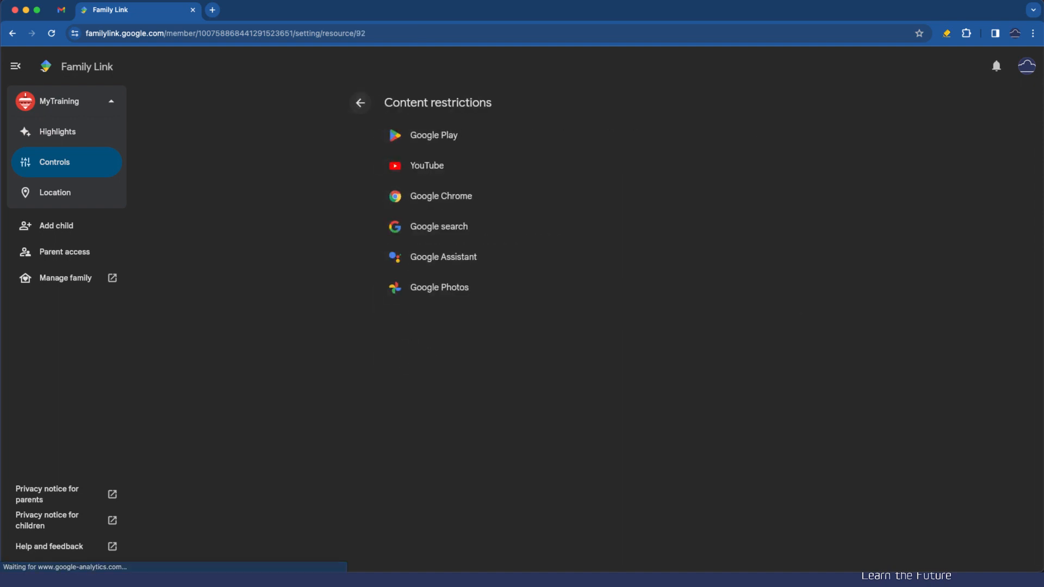
{"action": "mouse_move", "coordinate": [438, 287]}
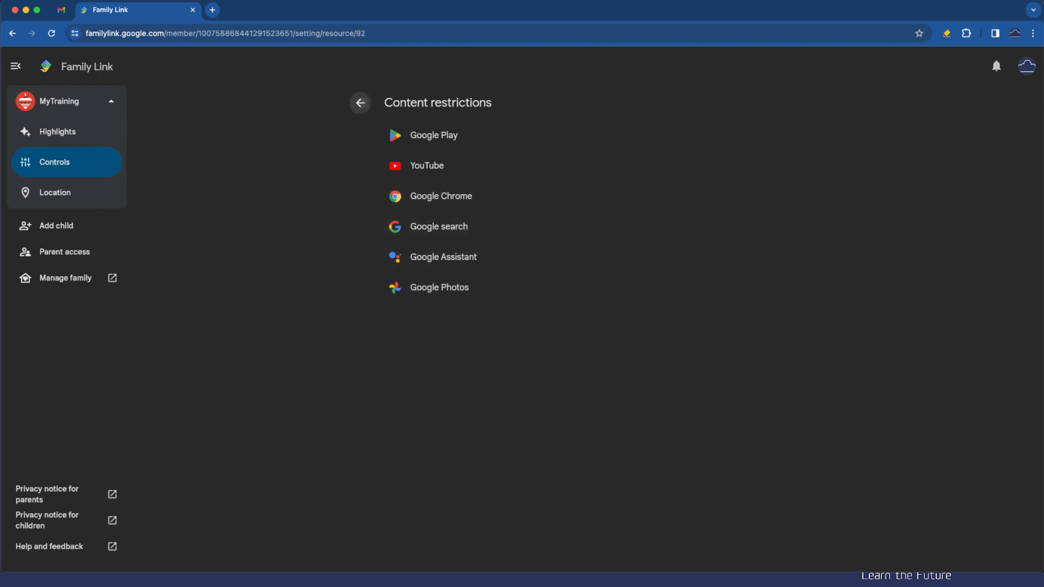
- Leave content restrictions and show the Galaxy S10's device settings page under Devices
{"action": "left_click", "coordinate": [360, 104]}
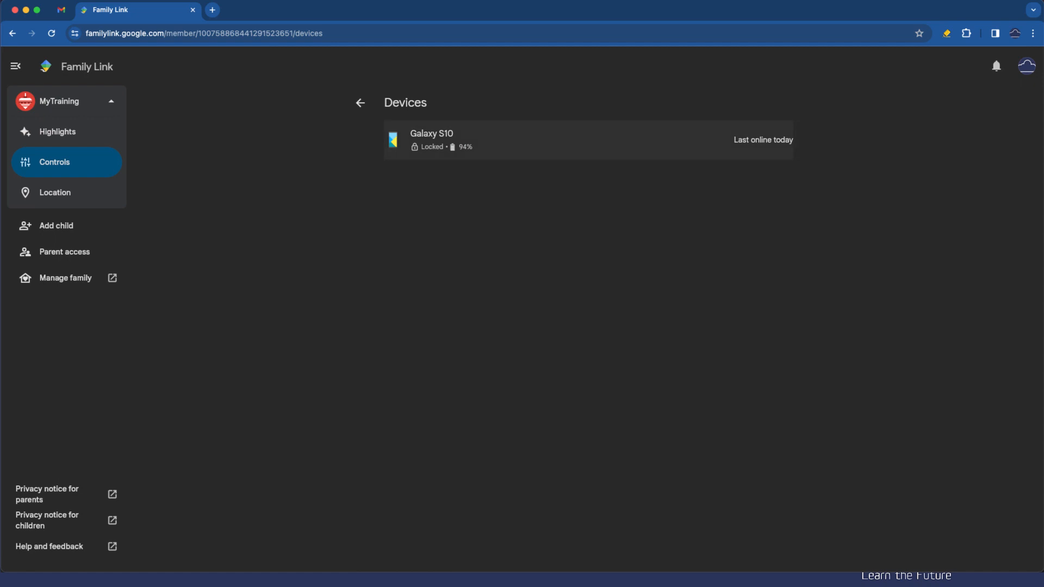
{"action": "left_click", "coordinate": [588, 140]}
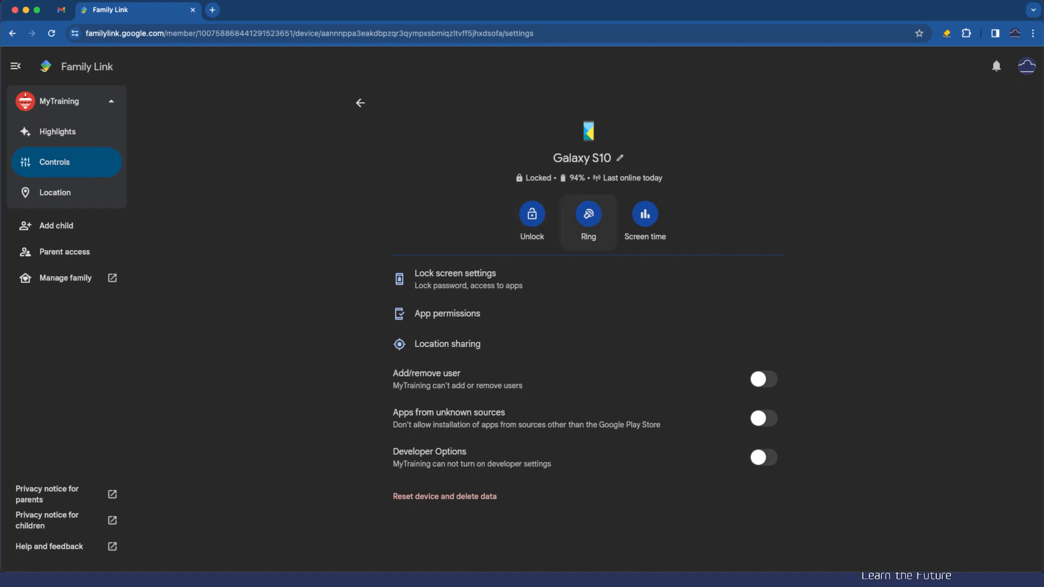
{"action": "left_click", "coordinate": [587, 214]}
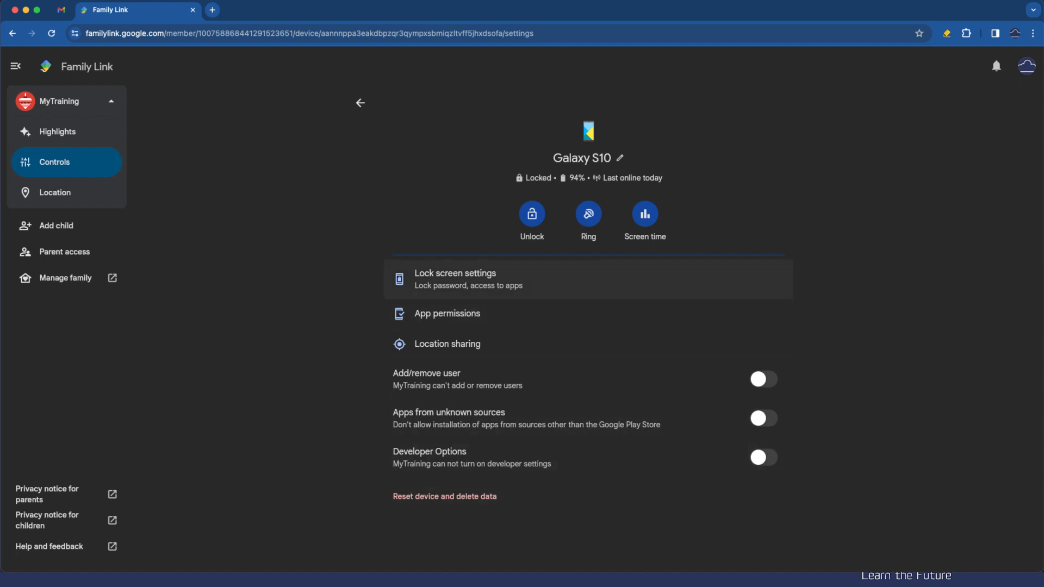
{"action": "mouse_move", "coordinate": [446, 343]}
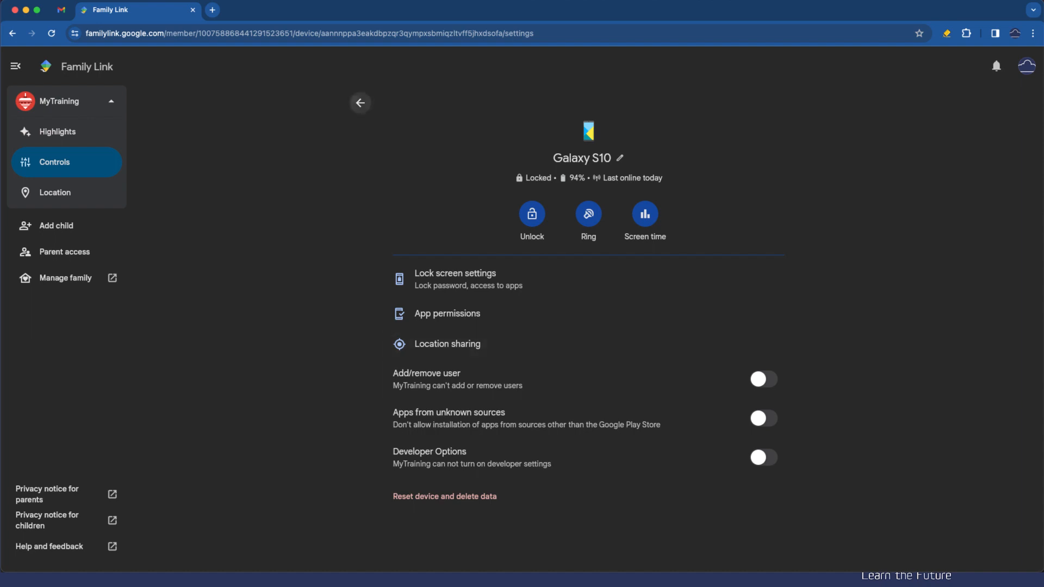
- Remotely unlock the downtime-locked Galaxy S10 until it shows Unlocked, then return to the controls overview
{"action": "left_click", "coordinate": [360, 103]}
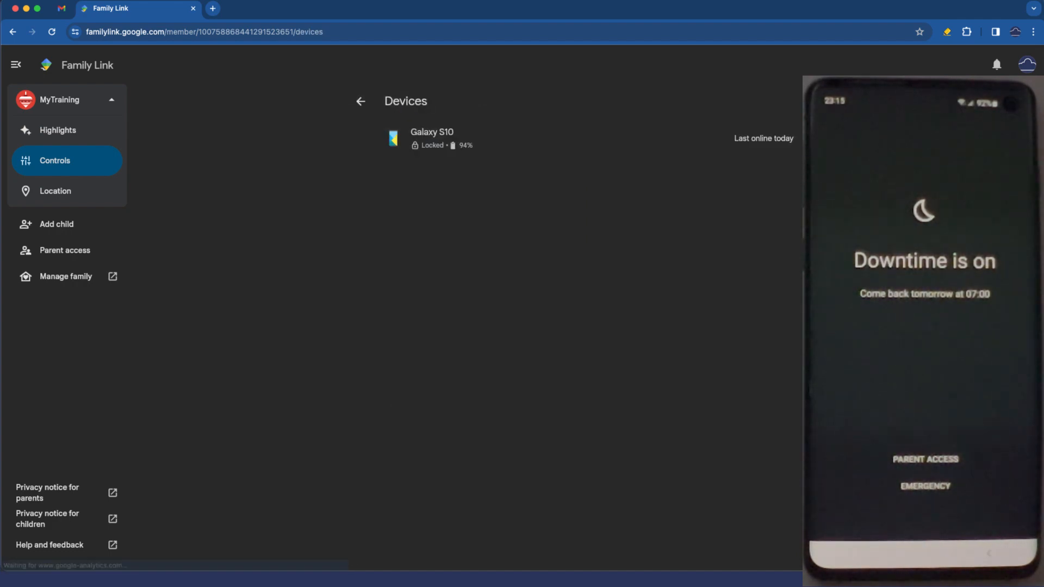
{"action": "left_click", "coordinate": [432, 138]}
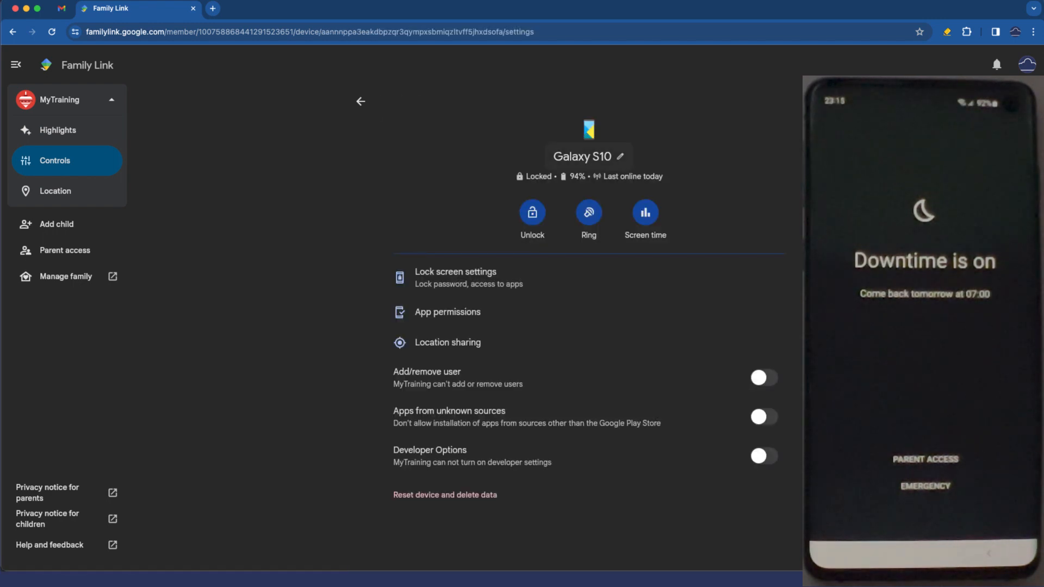
{"action": "left_click", "coordinate": [532, 213]}
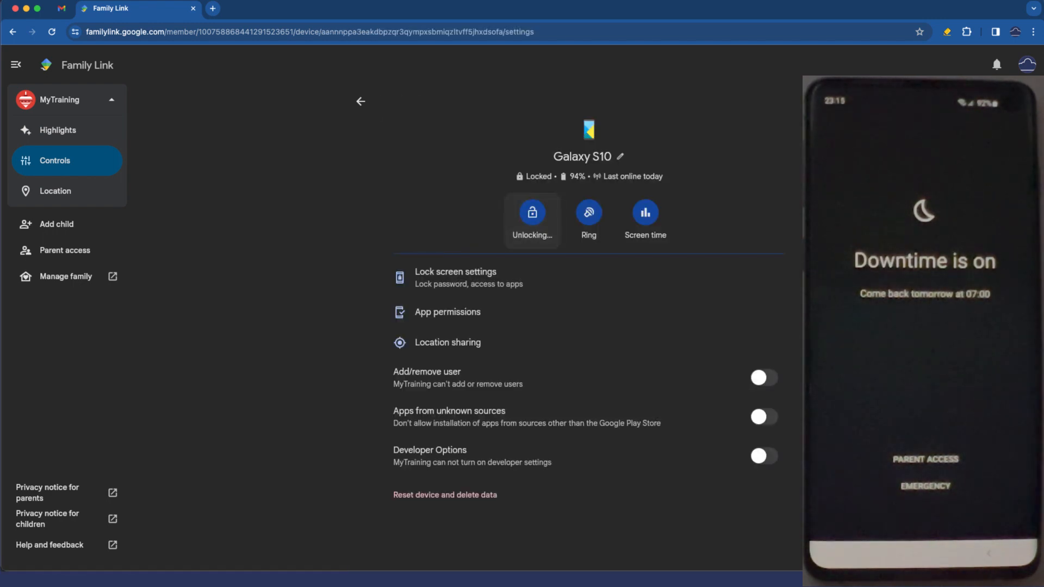
{"action": "left_click", "coordinate": [532, 213]}
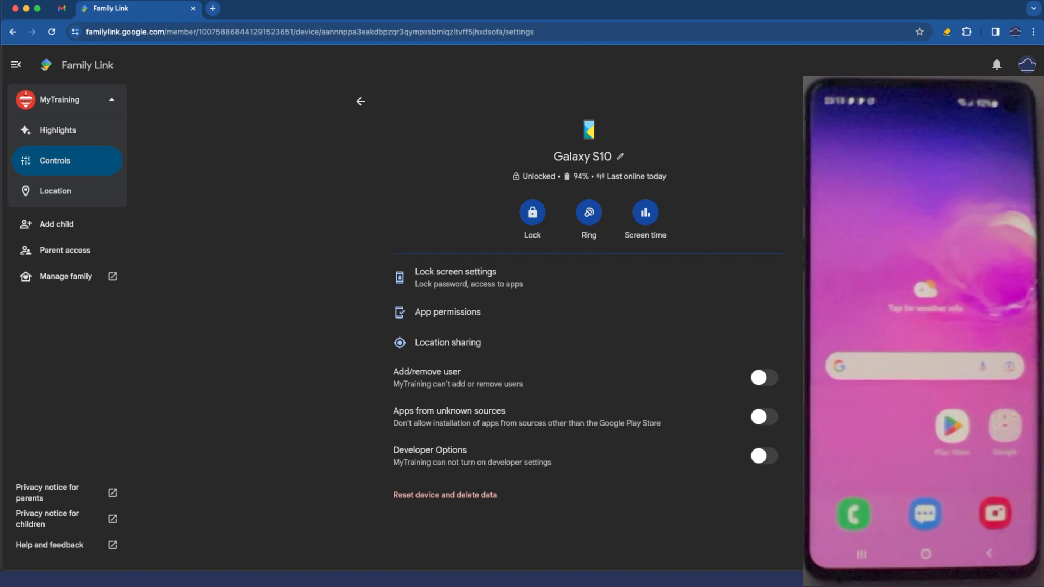
{"action": "left_click", "coordinate": [360, 101]}
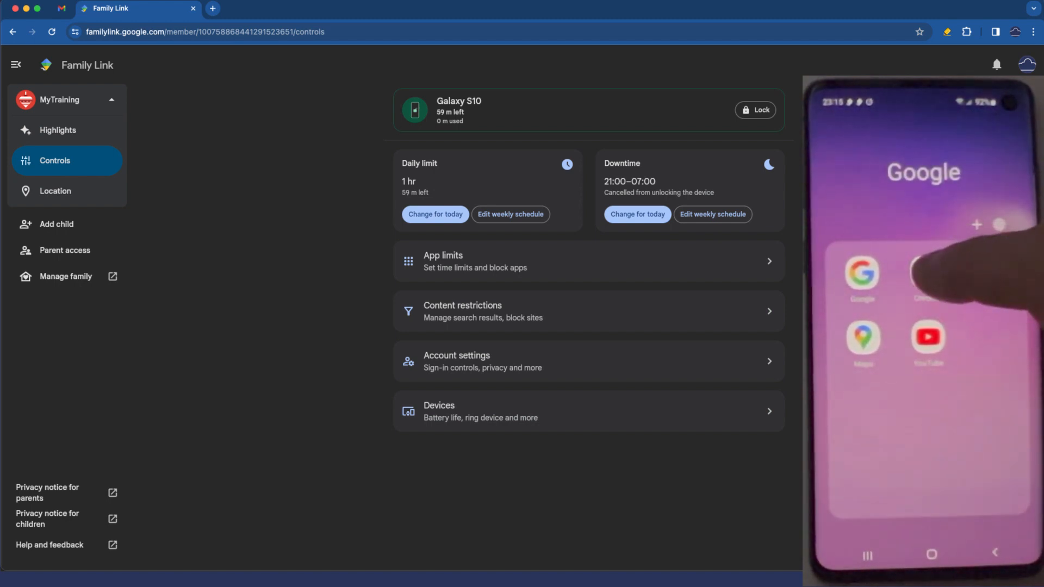
{"action": "left_click", "coordinate": [927, 273]}
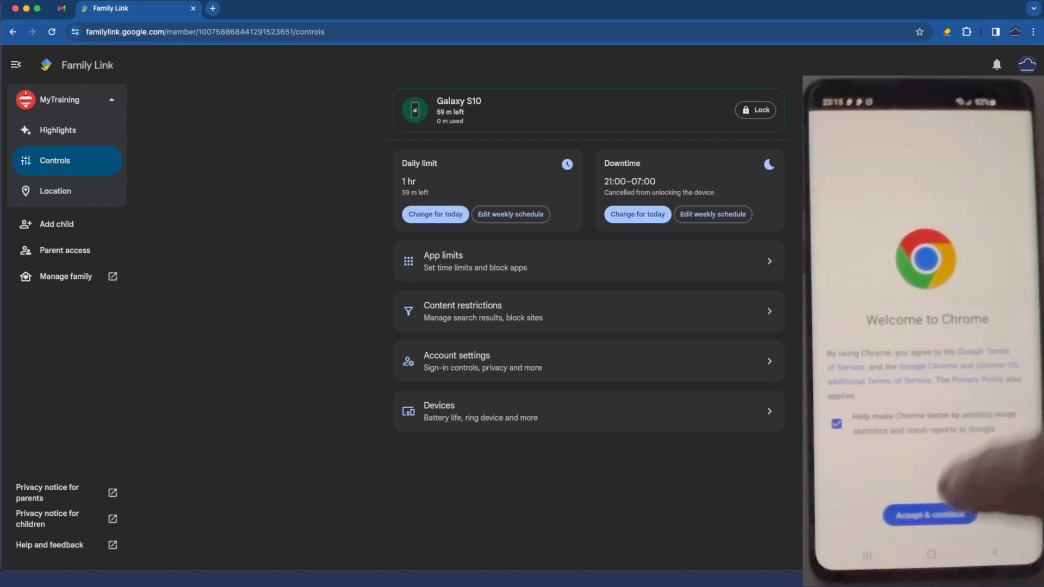
{"action": "left_click", "coordinate": [927, 514]}
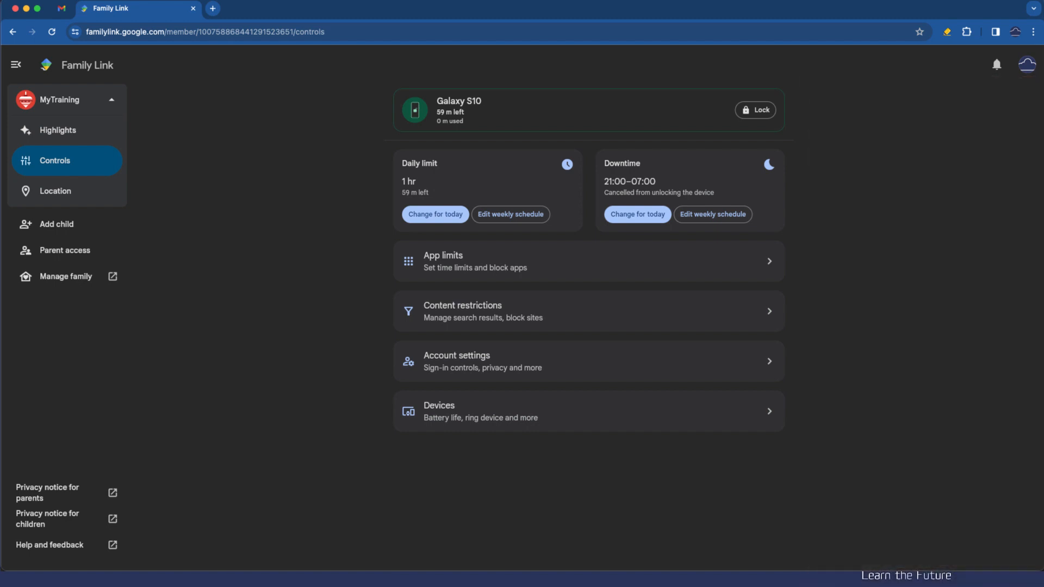
- In the Google Chrome content restrictions, switch between blocking explicit sites and Only allow approved sites, leaving approved sites only
{"action": "left_click", "coordinate": [458, 311]}
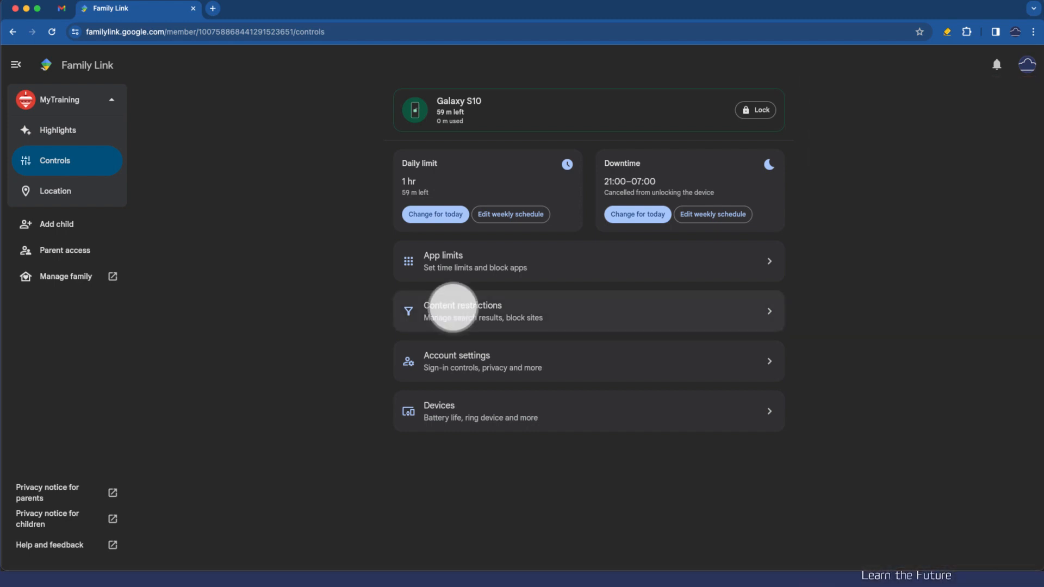
{"action": "left_click", "coordinate": [482, 311]}
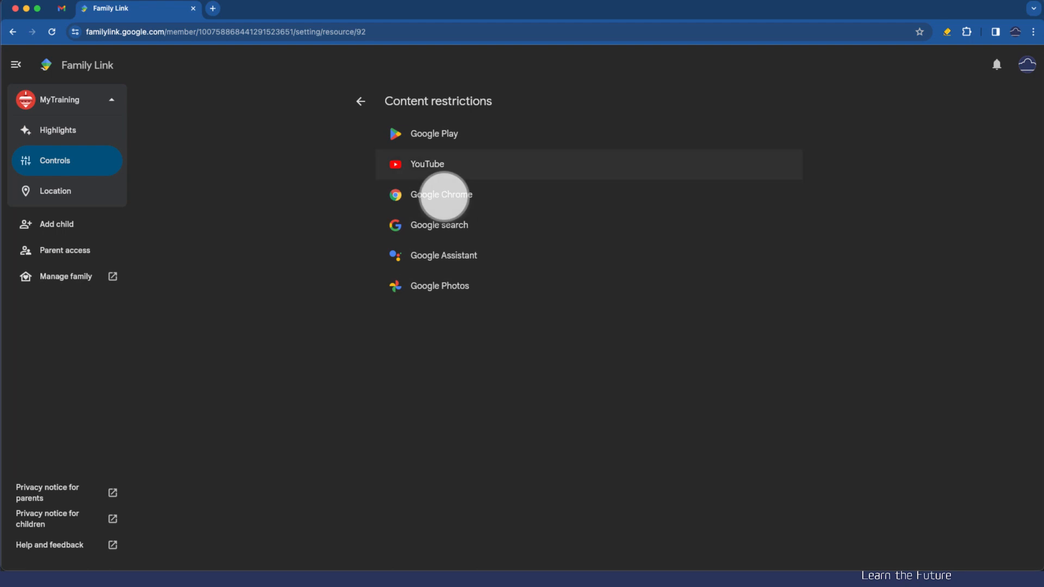
{"action": "left_click", "coordinate": [440, 194]}
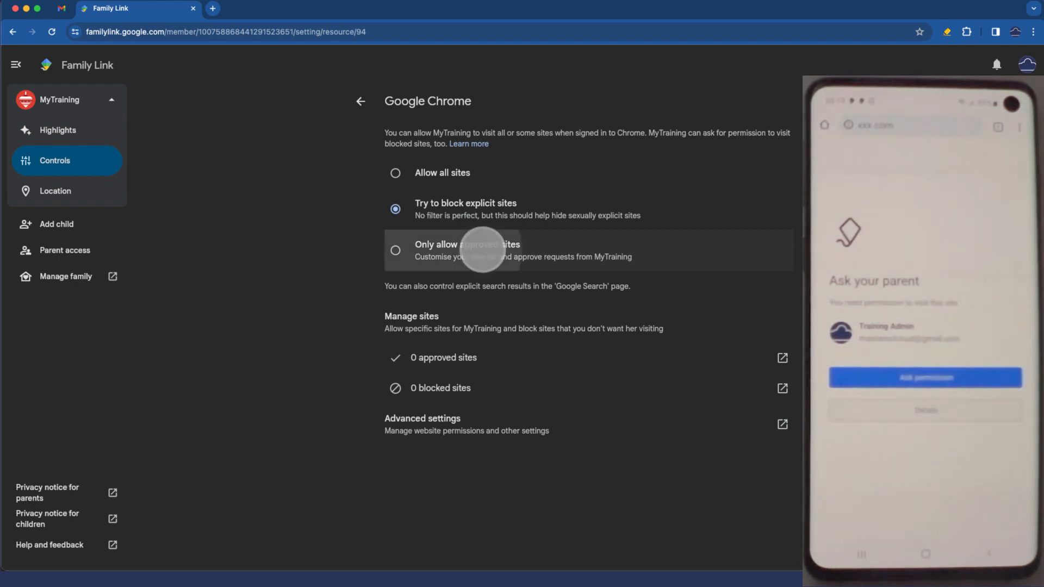
{"action": "left_click", "coordinate": [395, 250]}
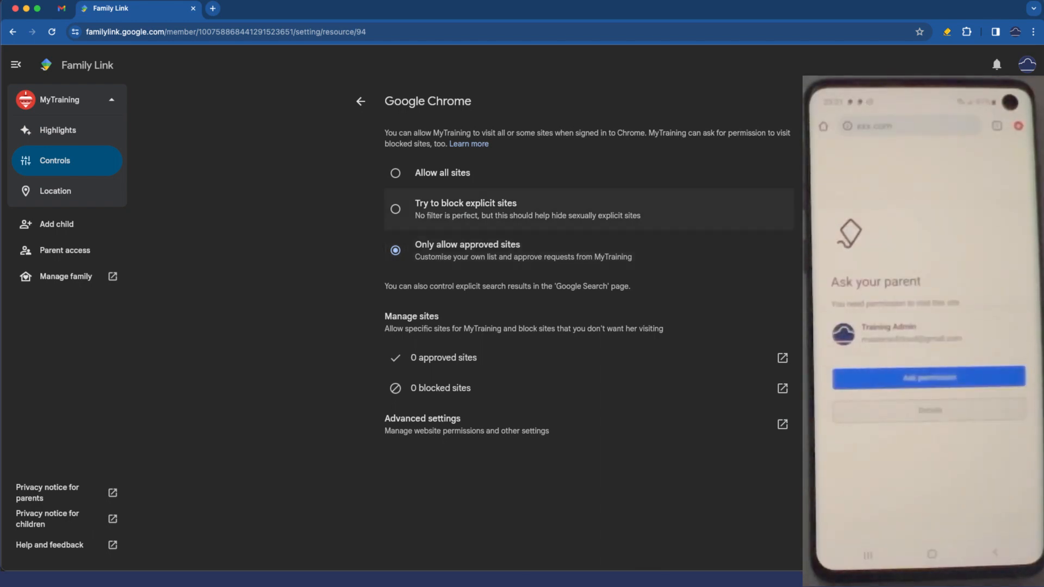
{"action": "left_click", "coordinate": [395, 209]}
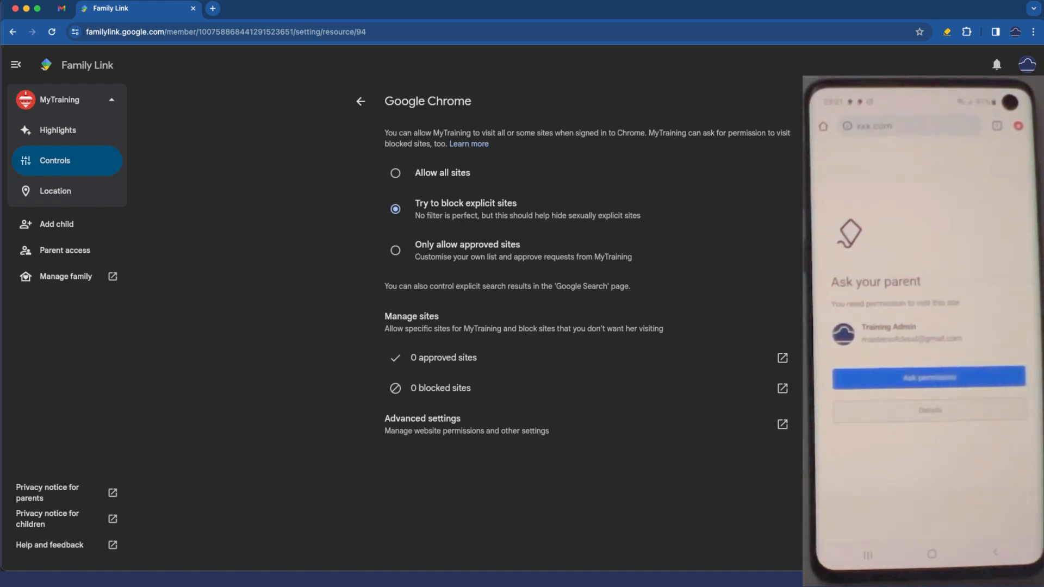
{"action": "left_click", "coordinate": [928, 377]}
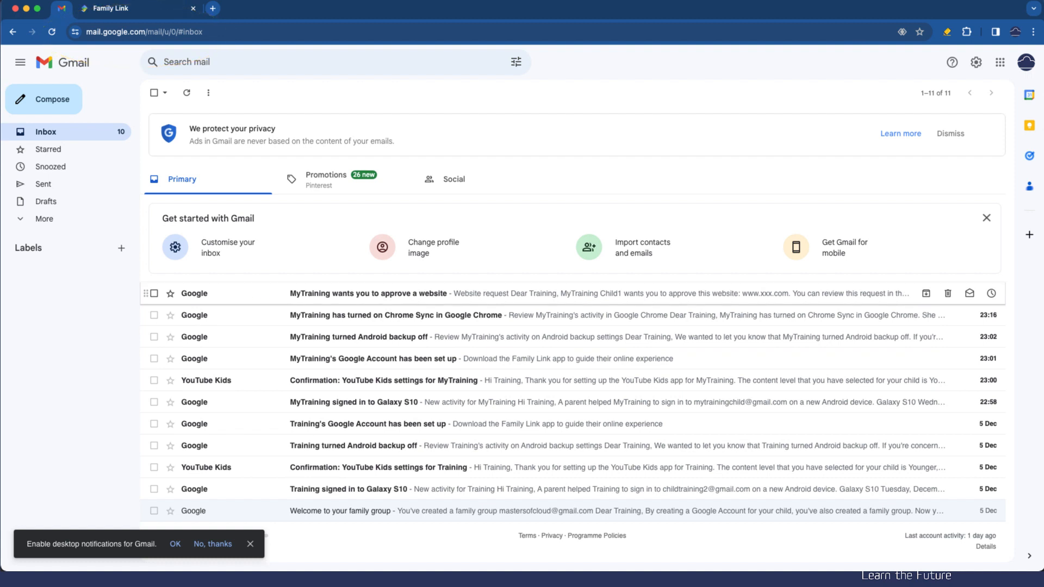
- From the 'MyTraining wants you to approve a website' email, follow the link to Chrome's Managed with Family Link page
{"action": "left_click", "coordinate": [368, 293]}
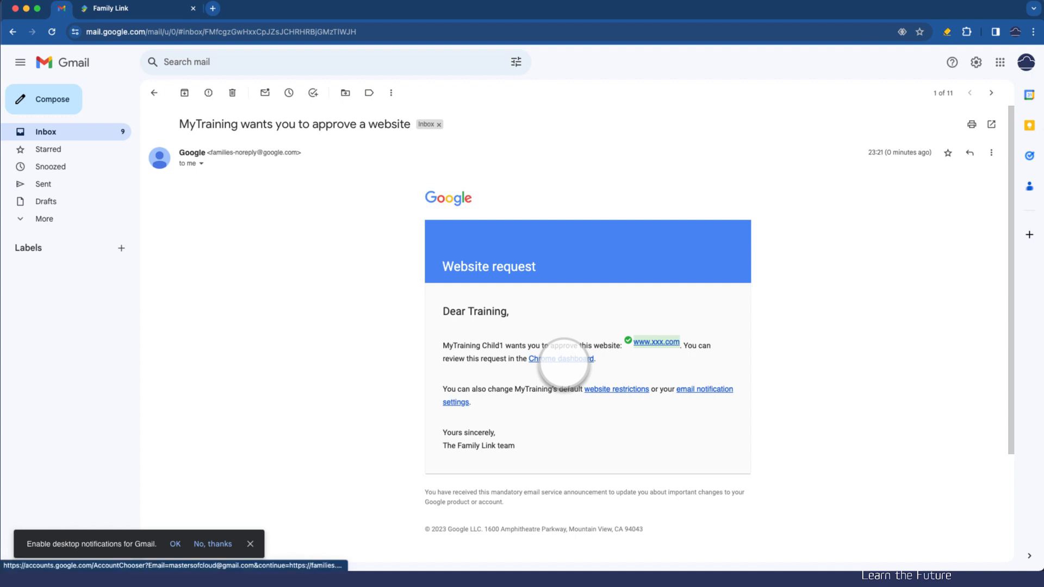
{"action": "left_click", "coordinate": [561, 357]}
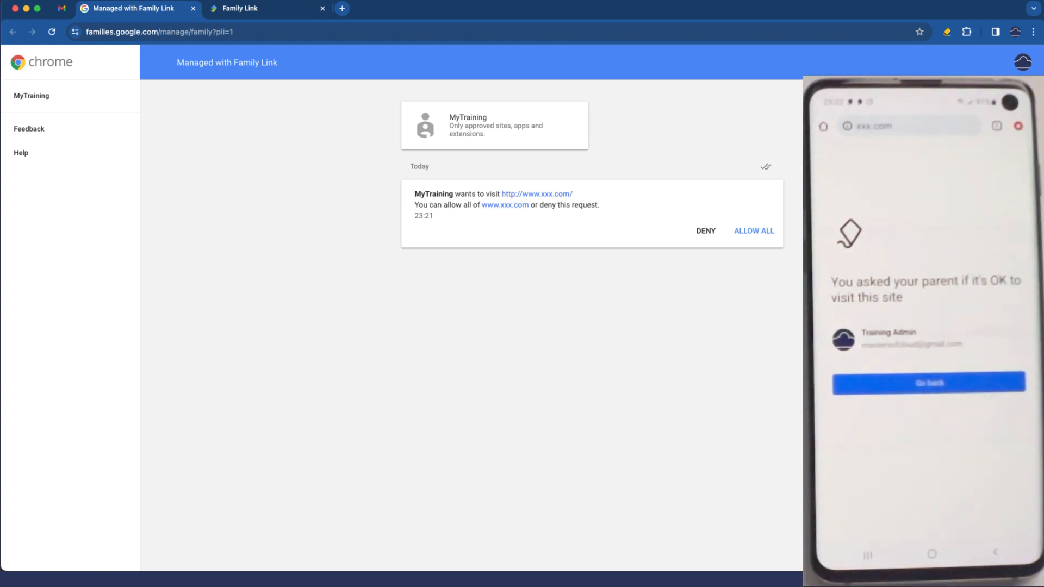
{"action": "left_click", "coordinate": [705, 230]}
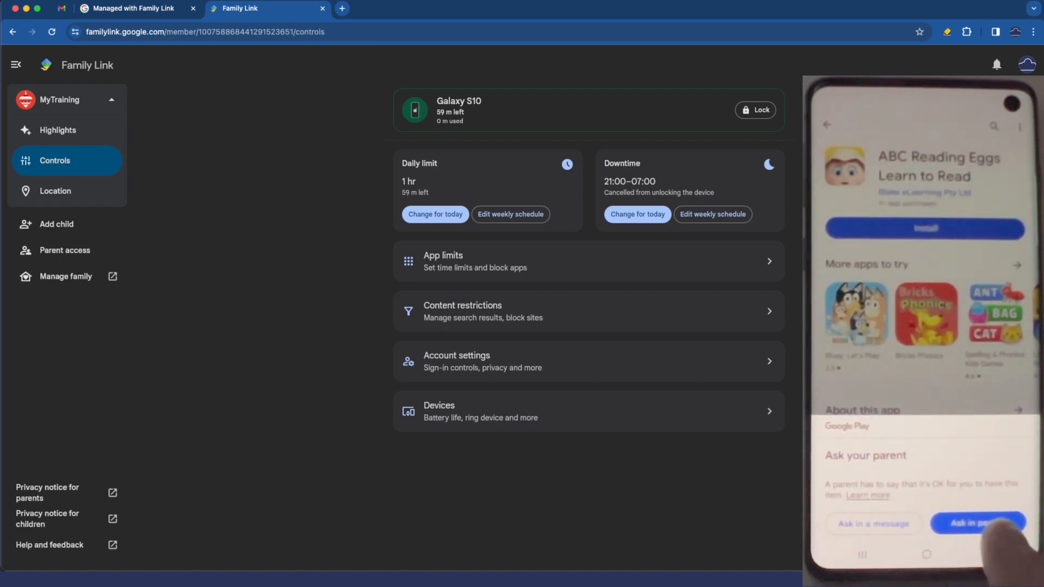
- From the child's phone, ask a parent to approve installing ABC Reading Eggs and send the request
{"action": "left_click", "coordinate": [976, 523]}
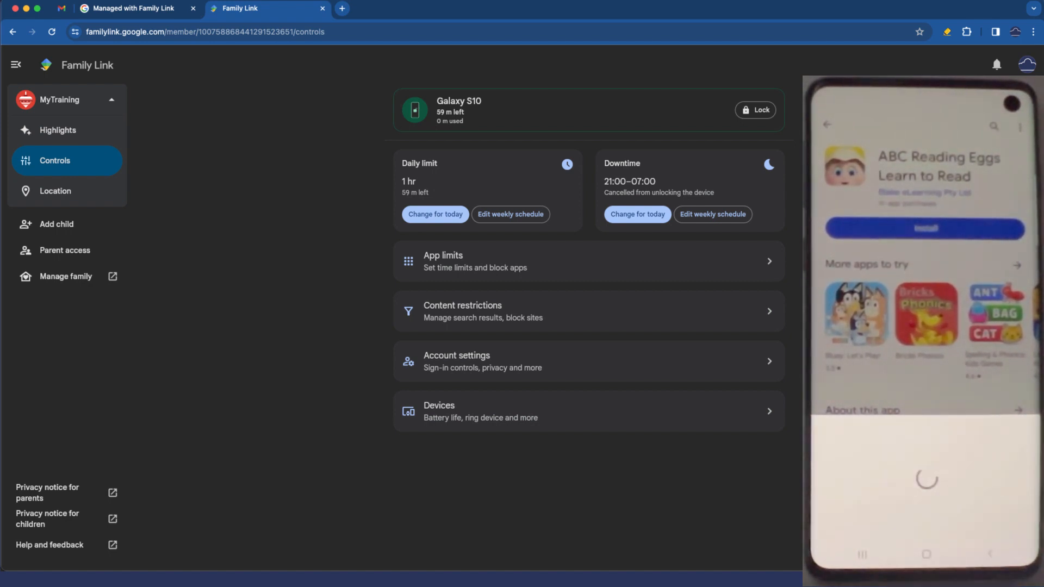
{"action": "left_click", "coordinate": [924, 228]}
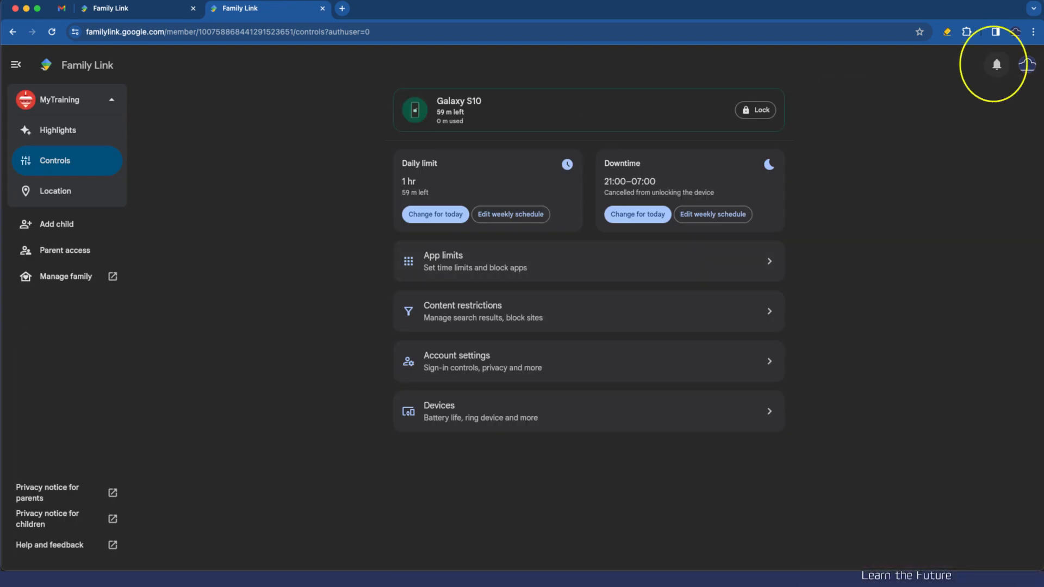
- Approve the child's Reading Eggs - Learn to Read install request from notifications and return to Controls
{"action": "left_click", "coordinate": [996, 64]}
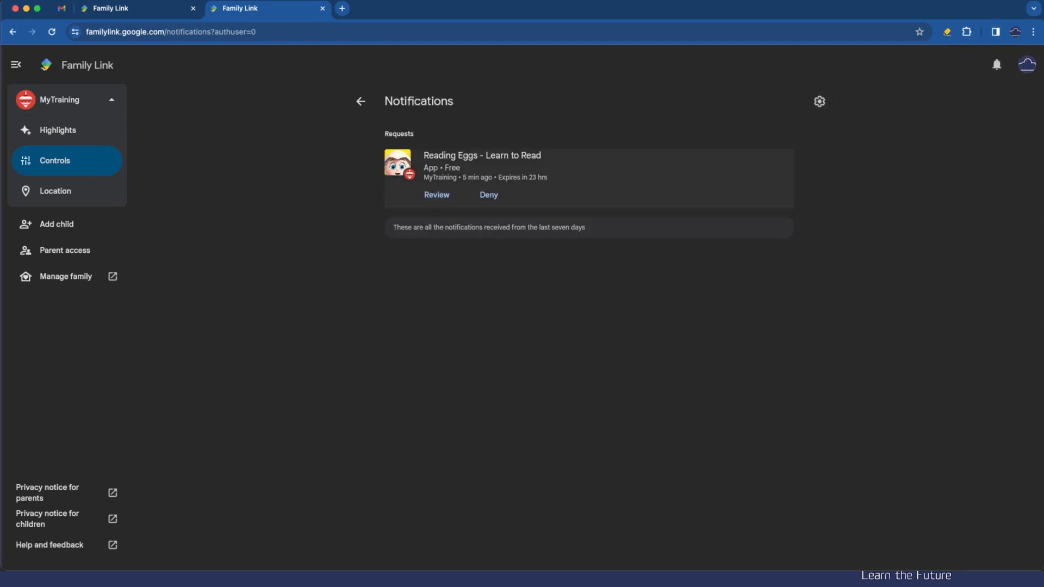
{"action": "left_click", "coordinate": [435, 194]}
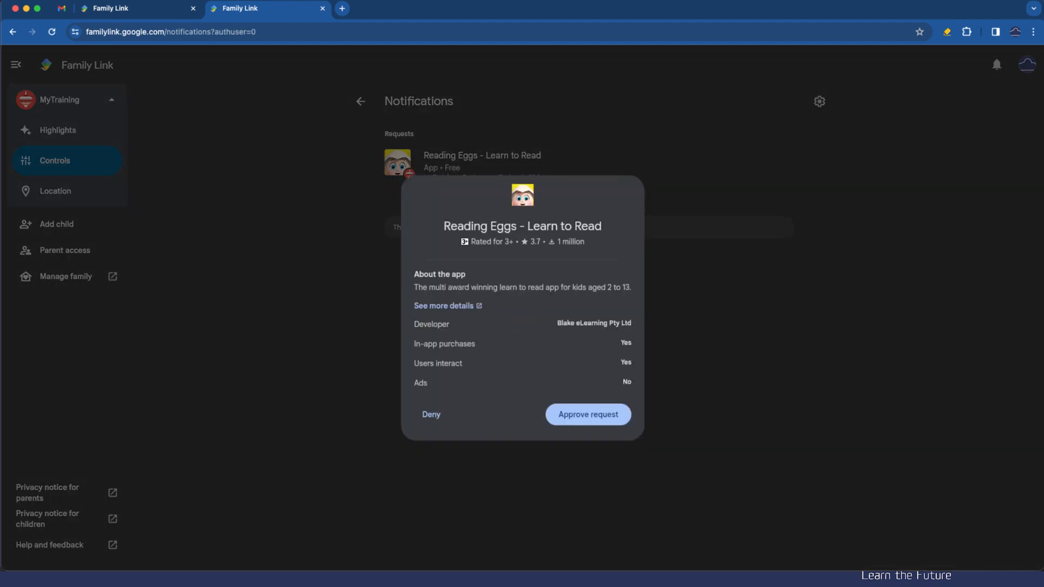
{"action": "left_click", "coordinate": [587, 414]}
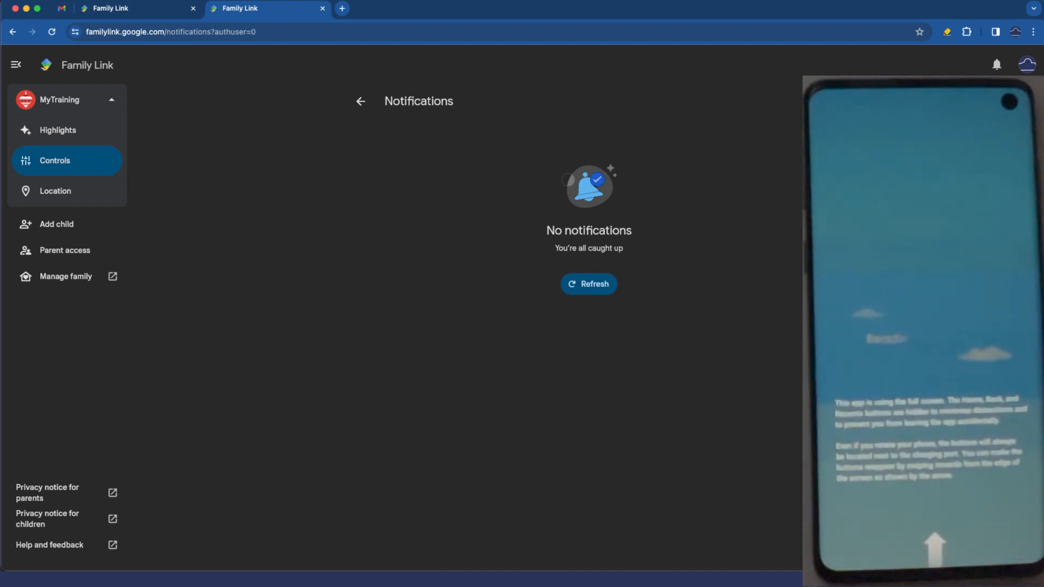
{"action": "left_click", "coordinate": [55, 160]}
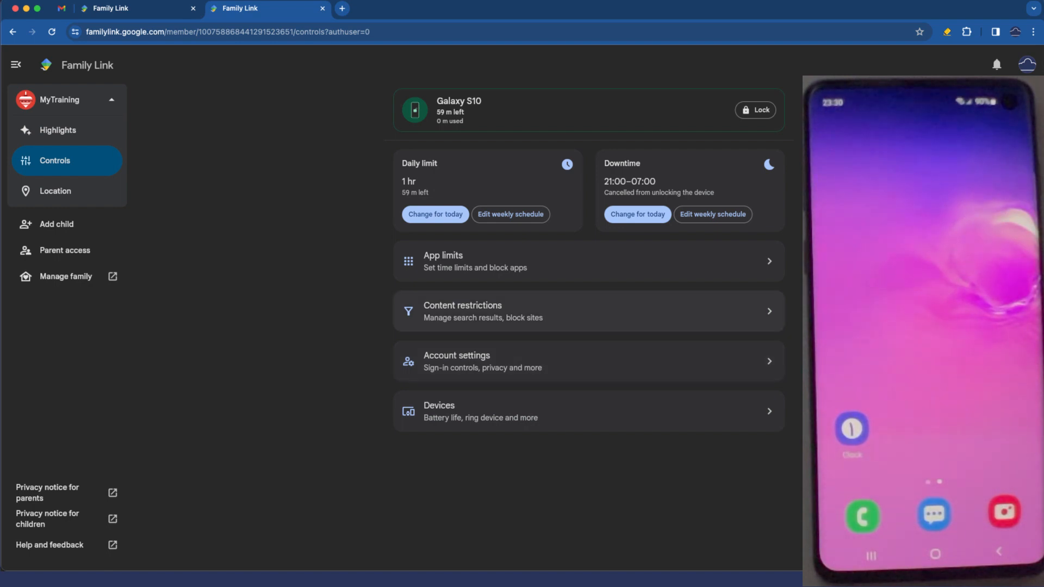
{"action": "left_click", "coordinate": [483, 311]}
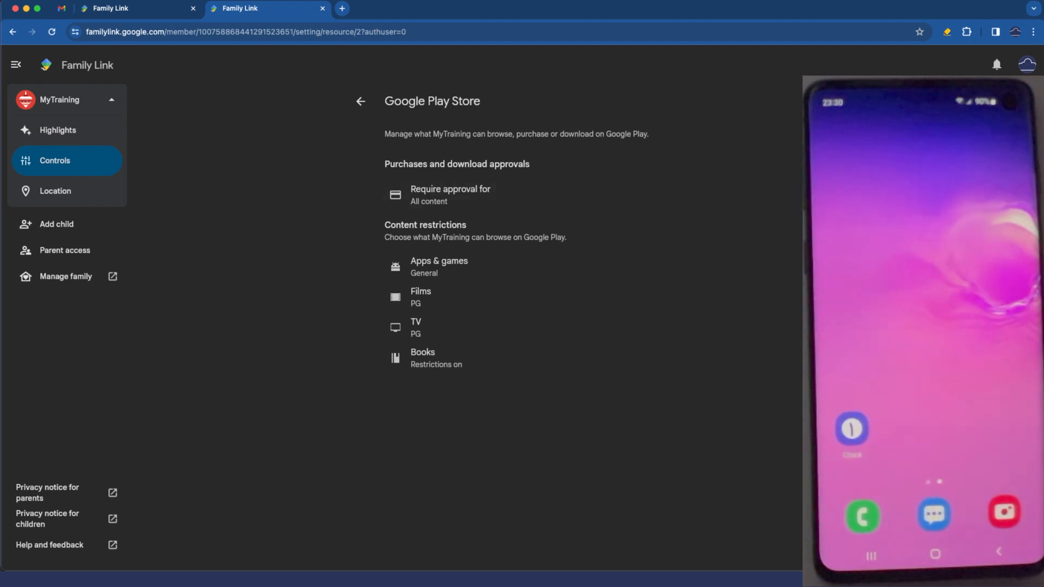
{"action": "left_click", "coordinate": [450, 195]}
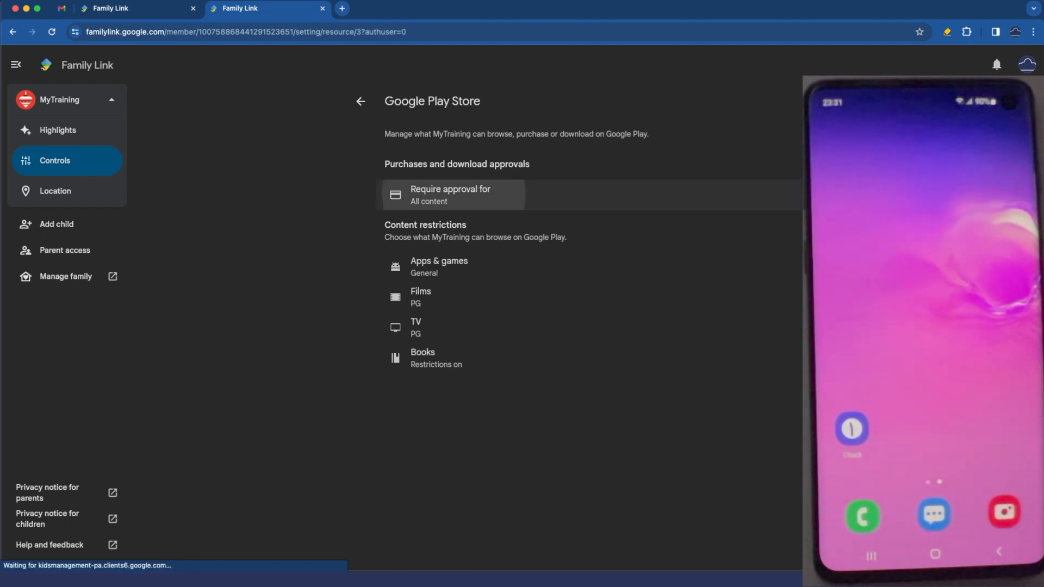
{"action": "left_click", "coordinate": [450, 193]}
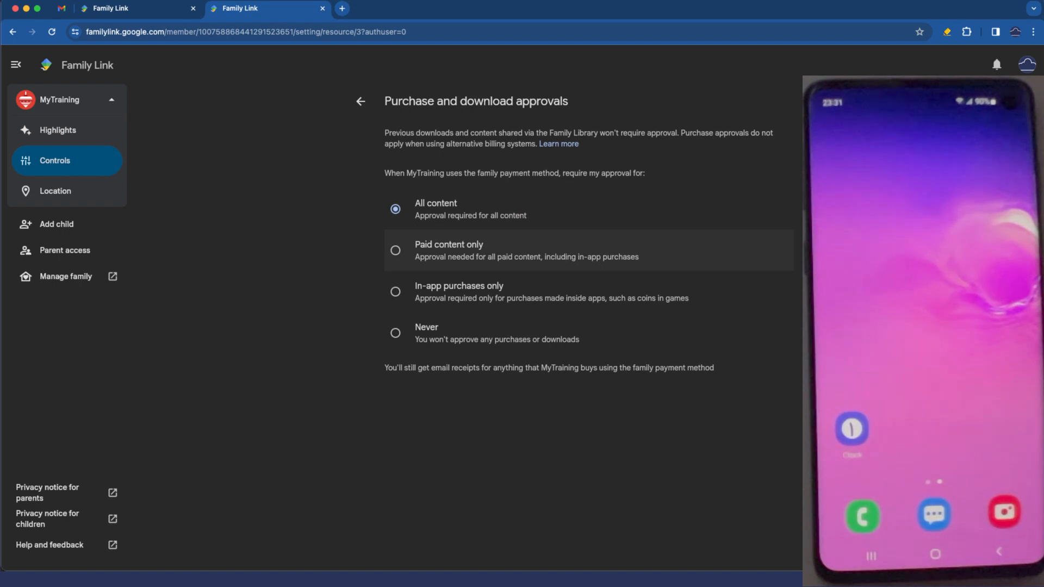
{"action": "left_click", "coordinate": [395, 250]}
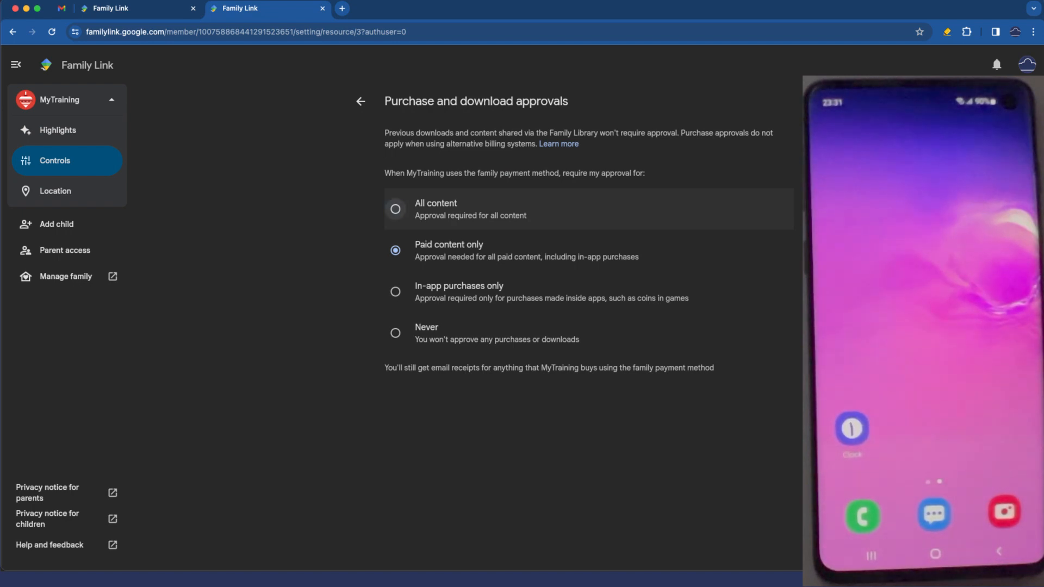
{"action": "left_click", "coordinate": [394, 209]}
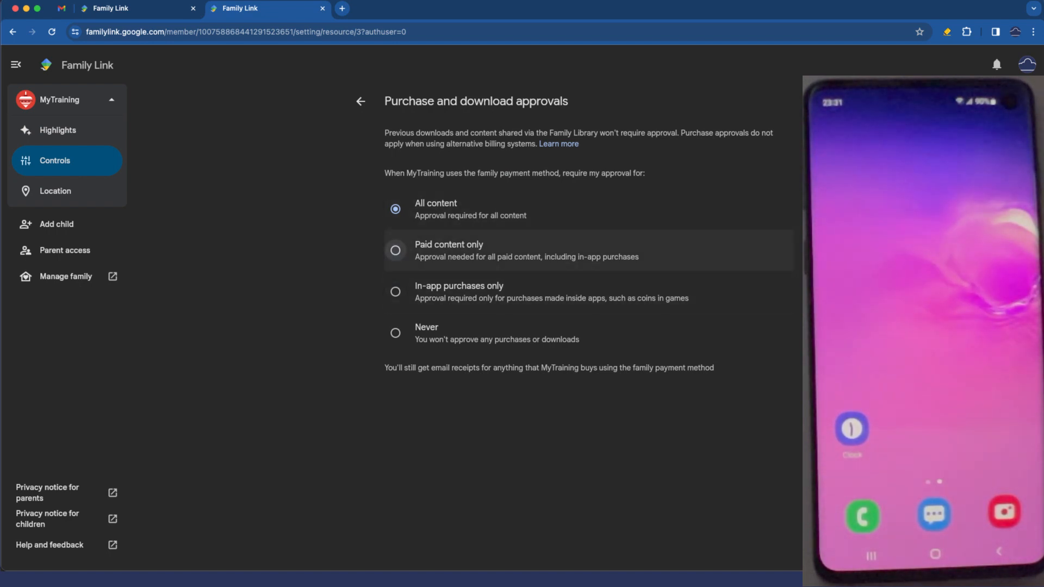
{"action": "left_click", "coordinate": [396, 250]}
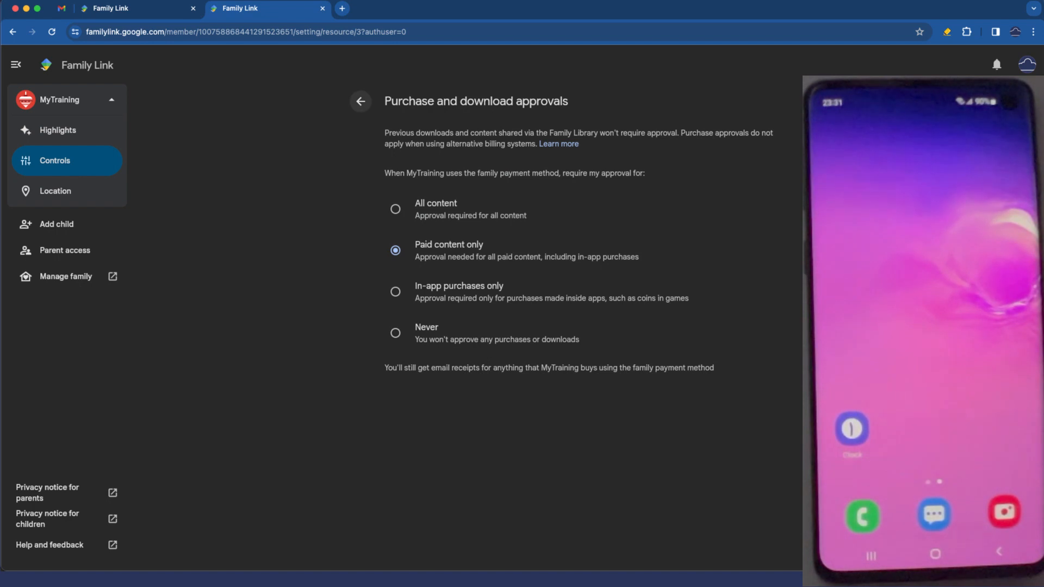
{"action": "left_click", "coordinate": [395, 209]}
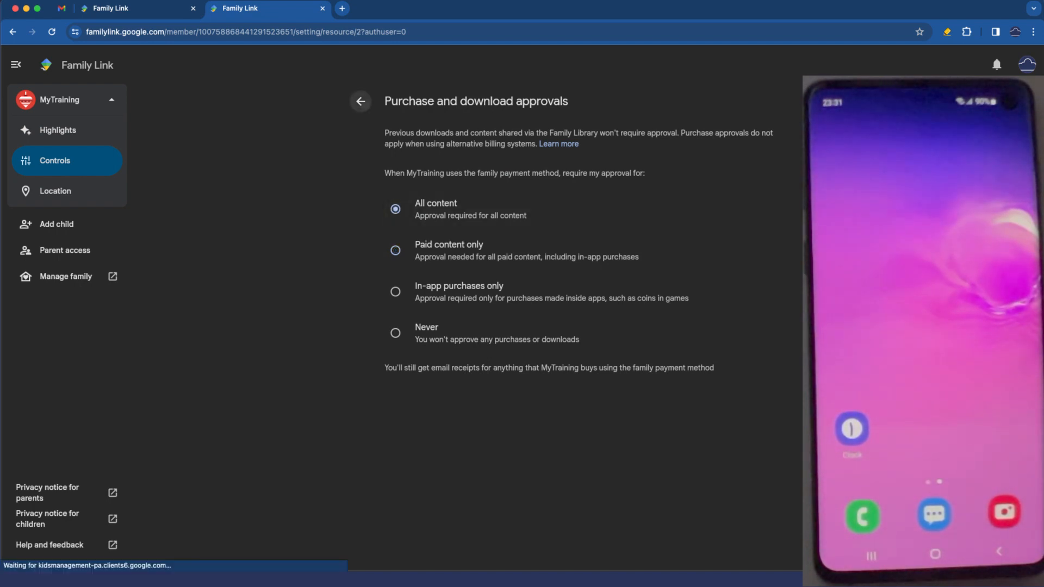
{"action": "left_click", "coordinate": [360, 101]}
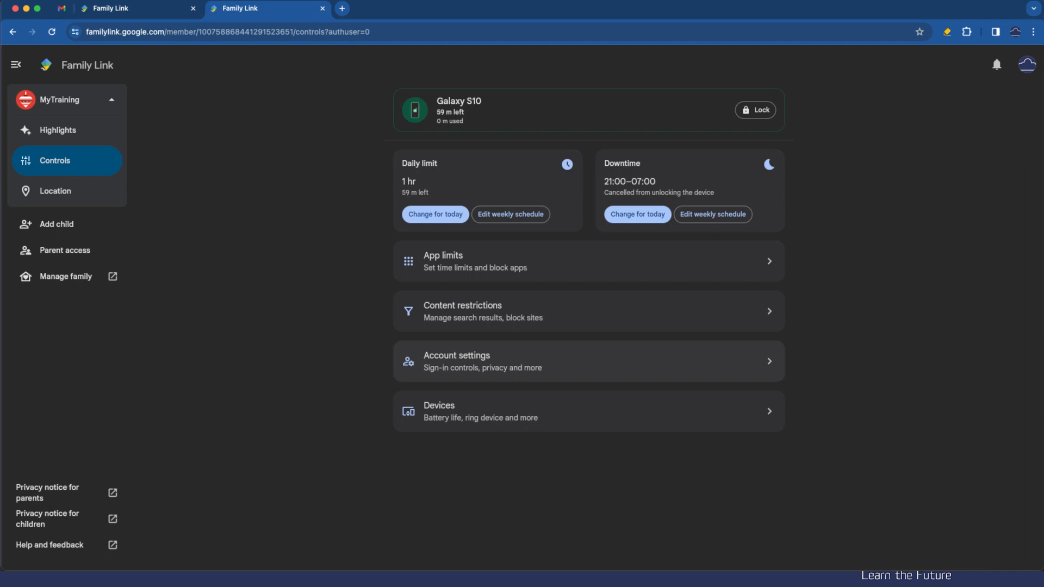
{"action": "mouse_move", "coordinate": [473, 361]}
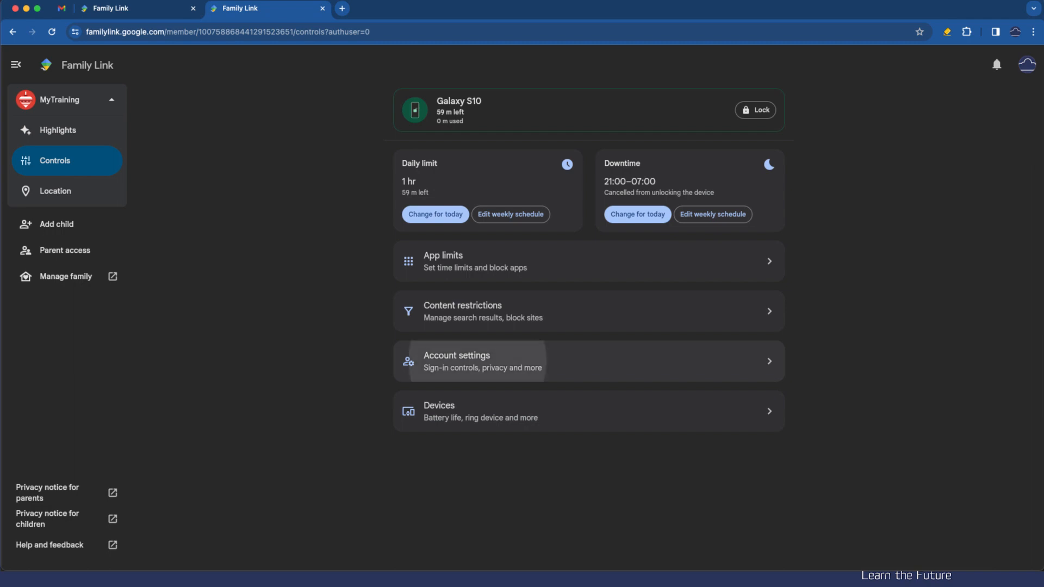
{"action": "left_click", "coordinate": [473, 361]}
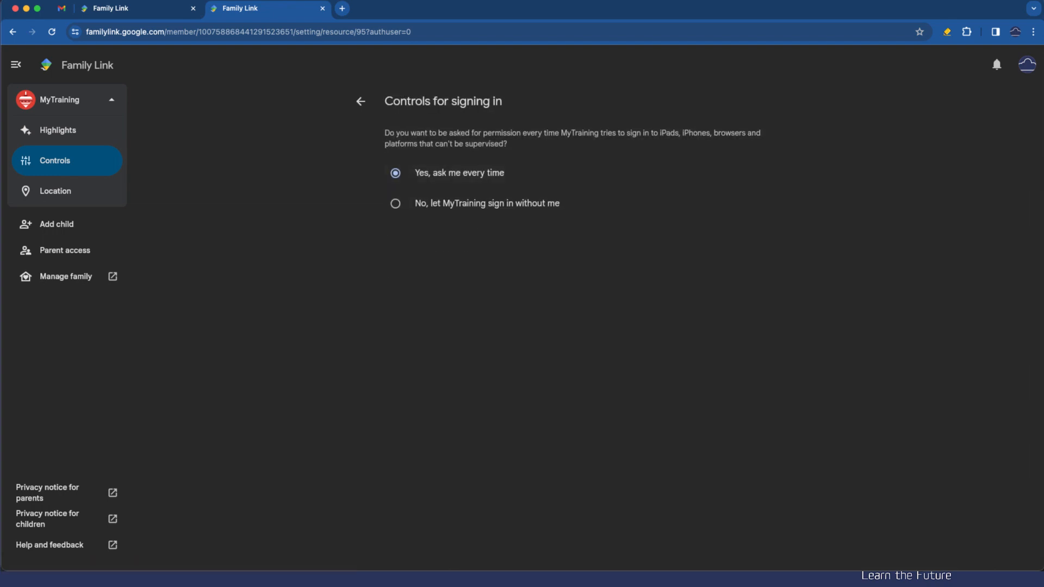
{"action": "mouse_move", "coordinate": [486, 203]}
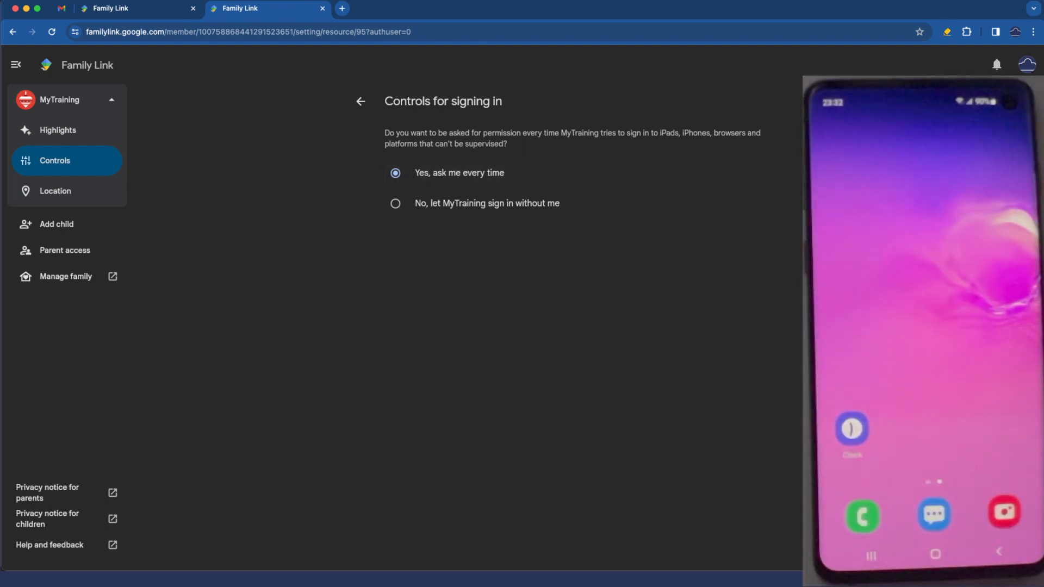
{"action": "mouse_move", "coordinate": [360, 101]}
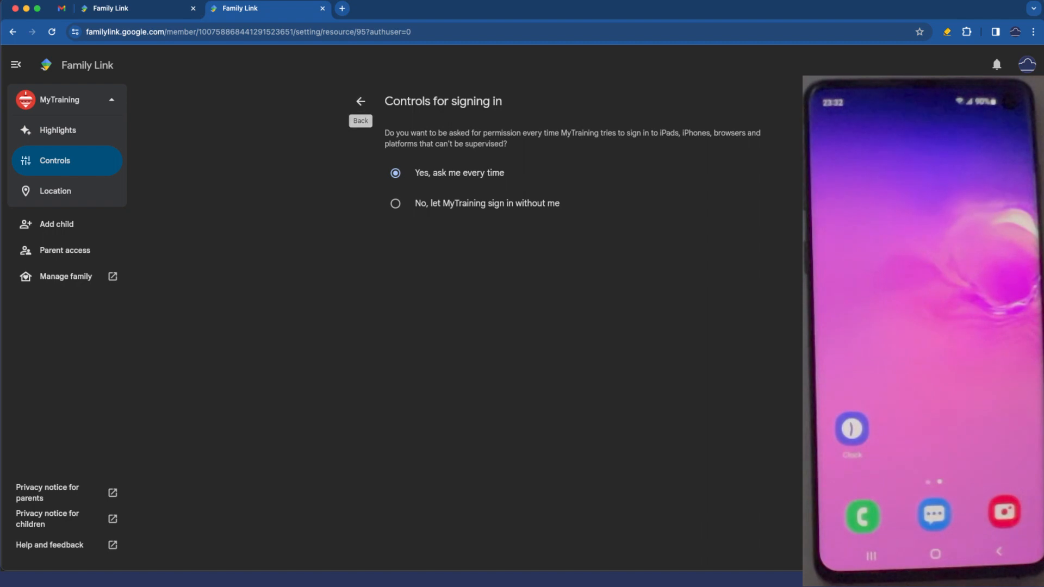
{"action": "left_click", "coordinate": [359, 101]}
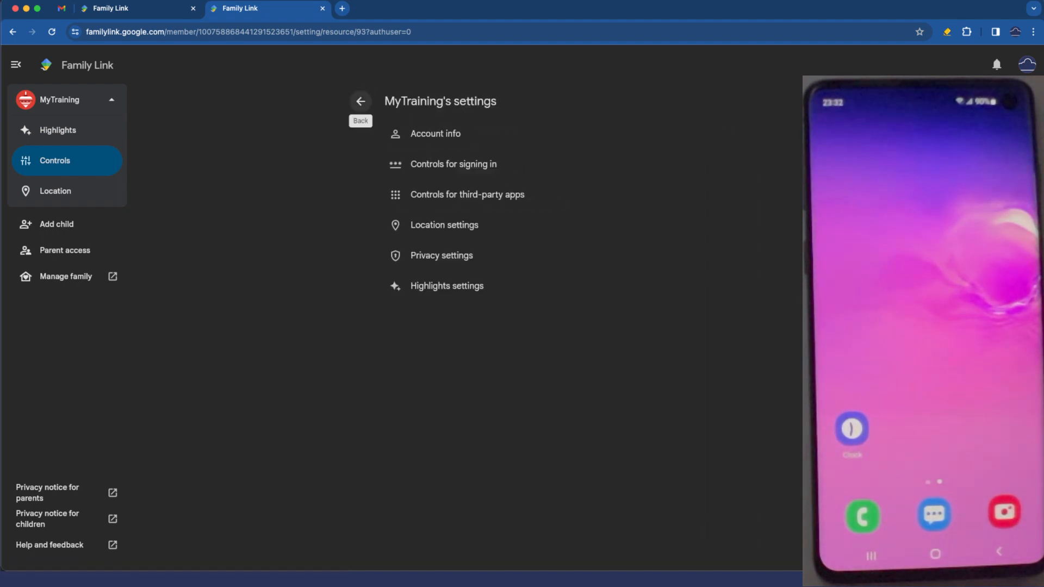
{"action": "left_click", "coordinate": [360, 100]}
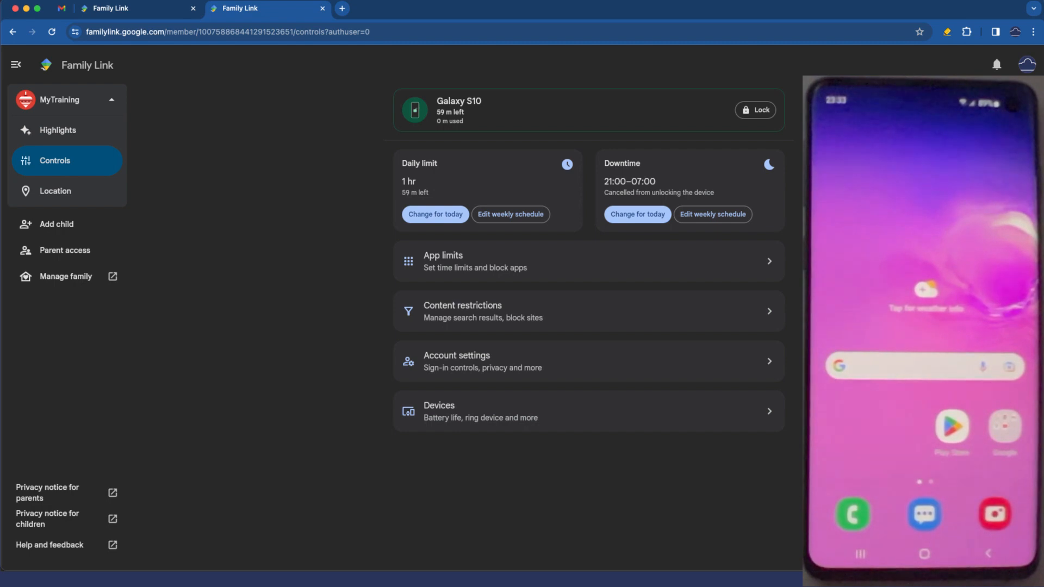
- Lock the child's Galaxy S10 from its Controls card so the phone shows Downtime is on
{"action": "left_click", "coordinate": [754, 110]}
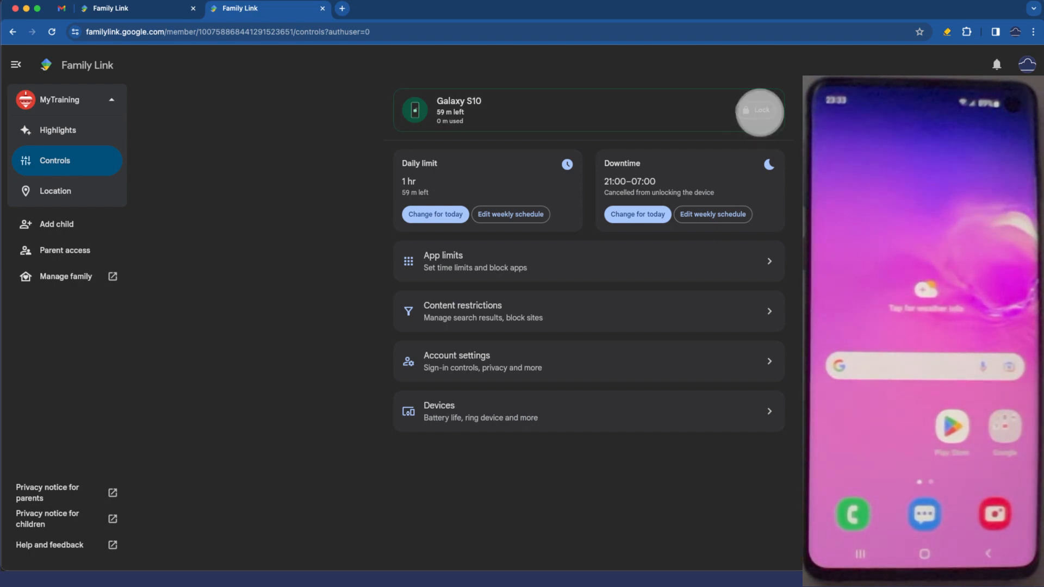
{"action": "left_click", "coordinate": [758, 110]}
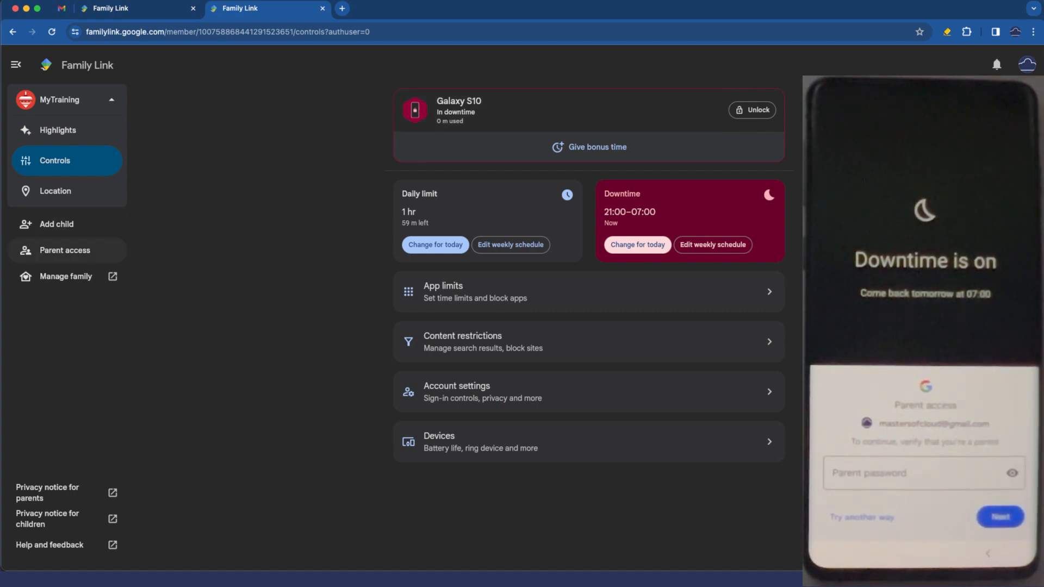
- Generate a parent access code, unlock the Galaxy S10 with it, and return to Controls
{"action": "left_click", "coordinate": [64, 250]}
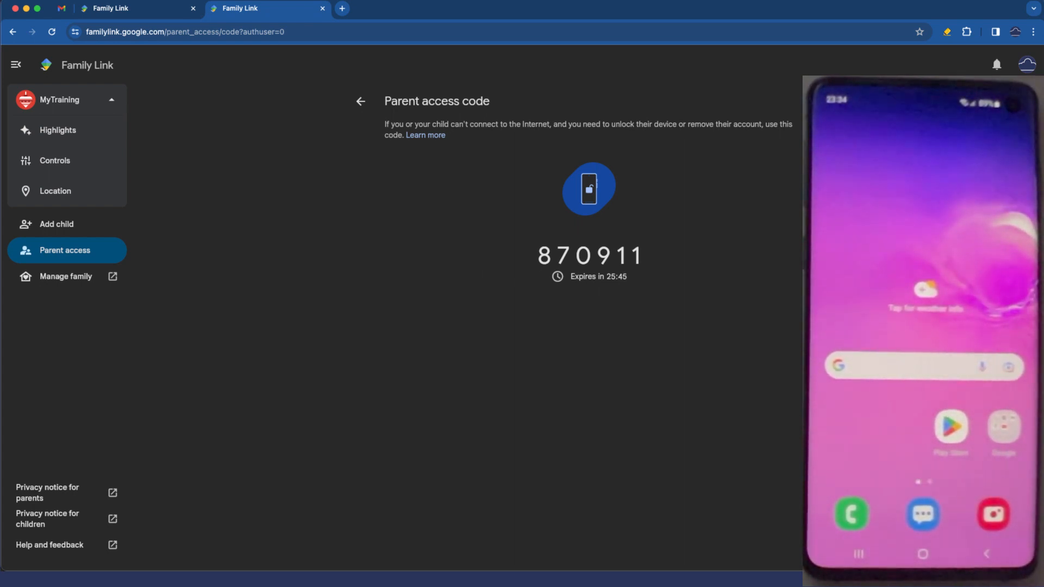
{"action": "mouse_move", "coordinate": [360, 100]}
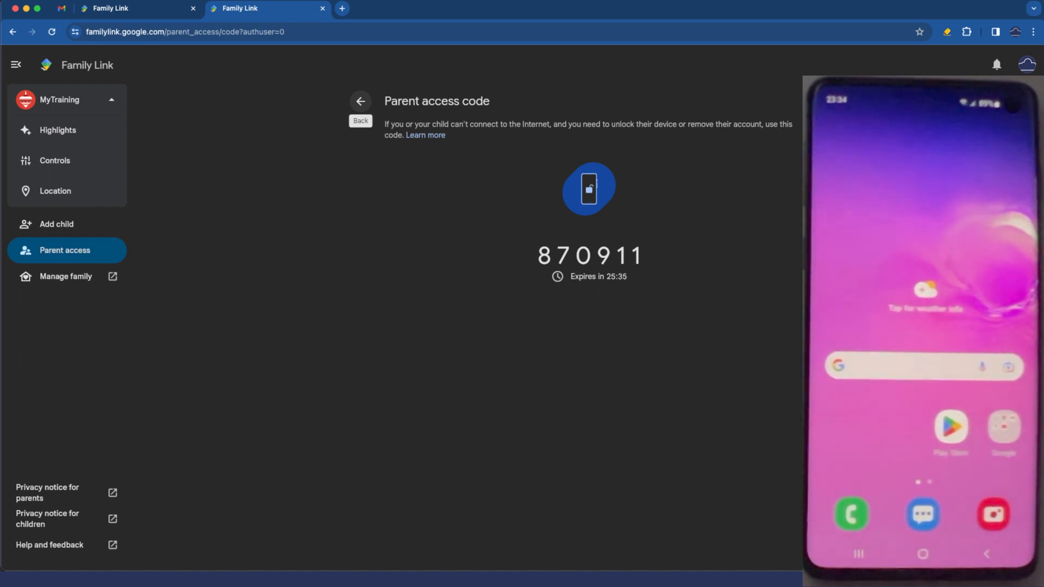
{"action": "left_click", "coordinate": [54, 160]}
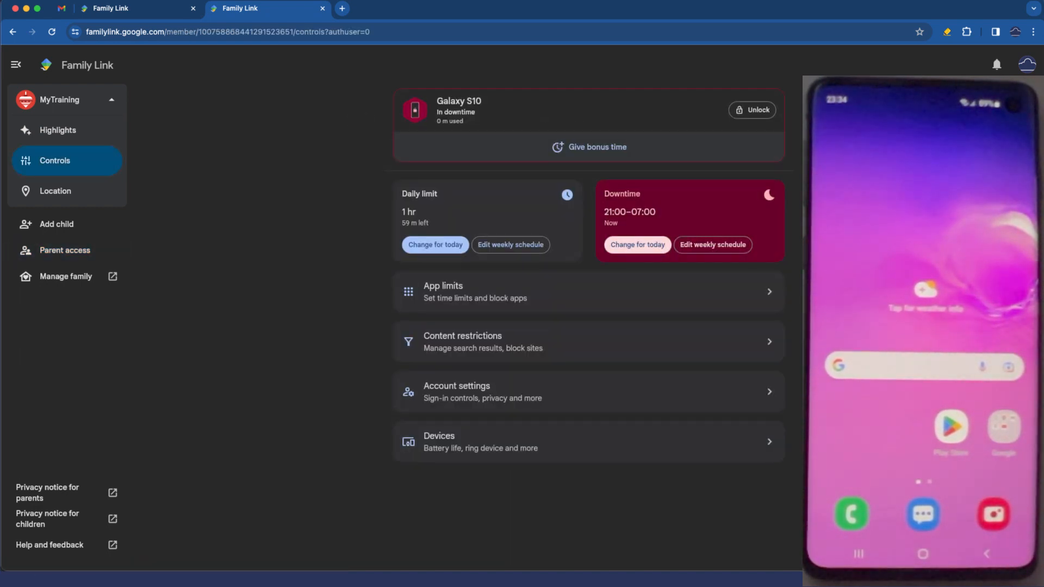